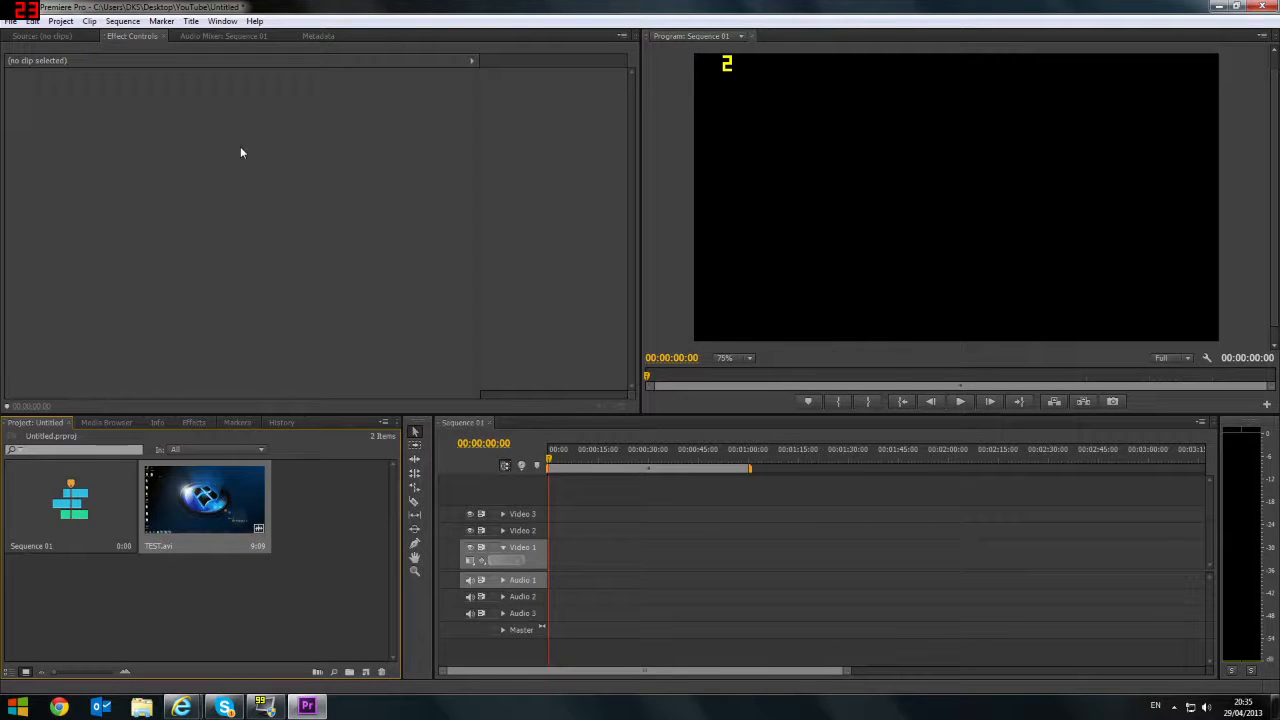
mouse_move(732, 456)
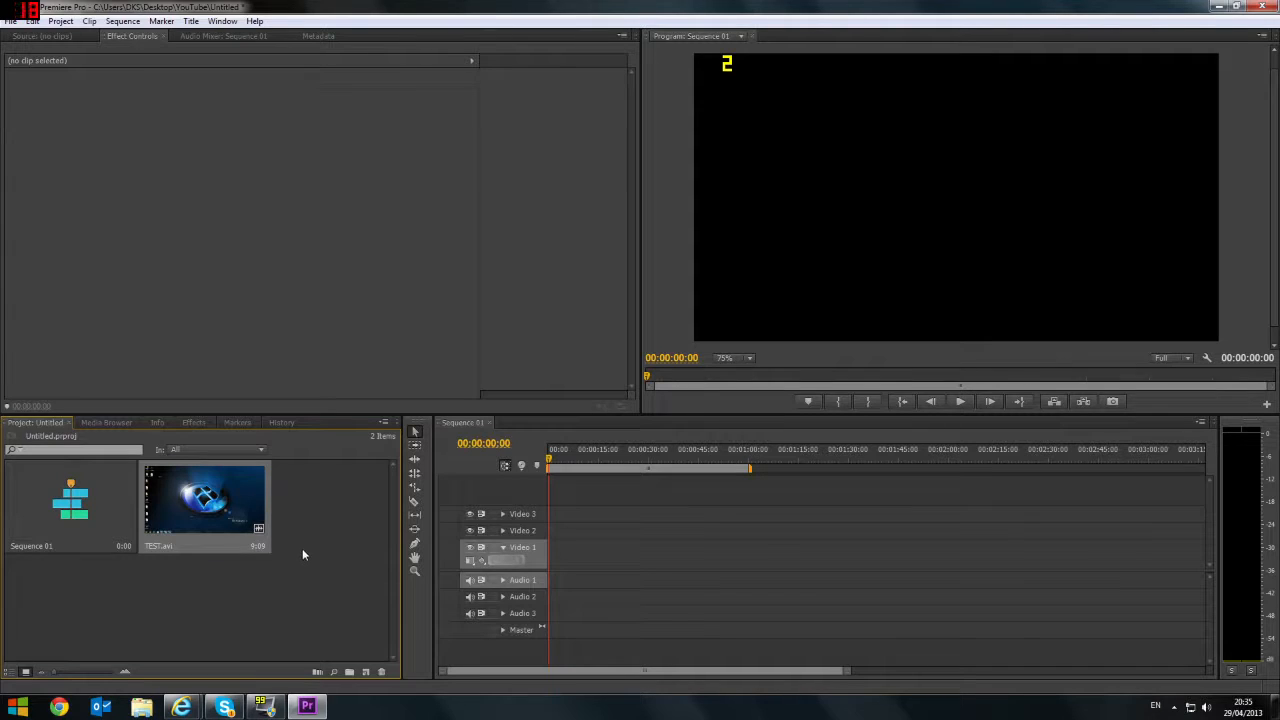
mouse_move(242, 568)
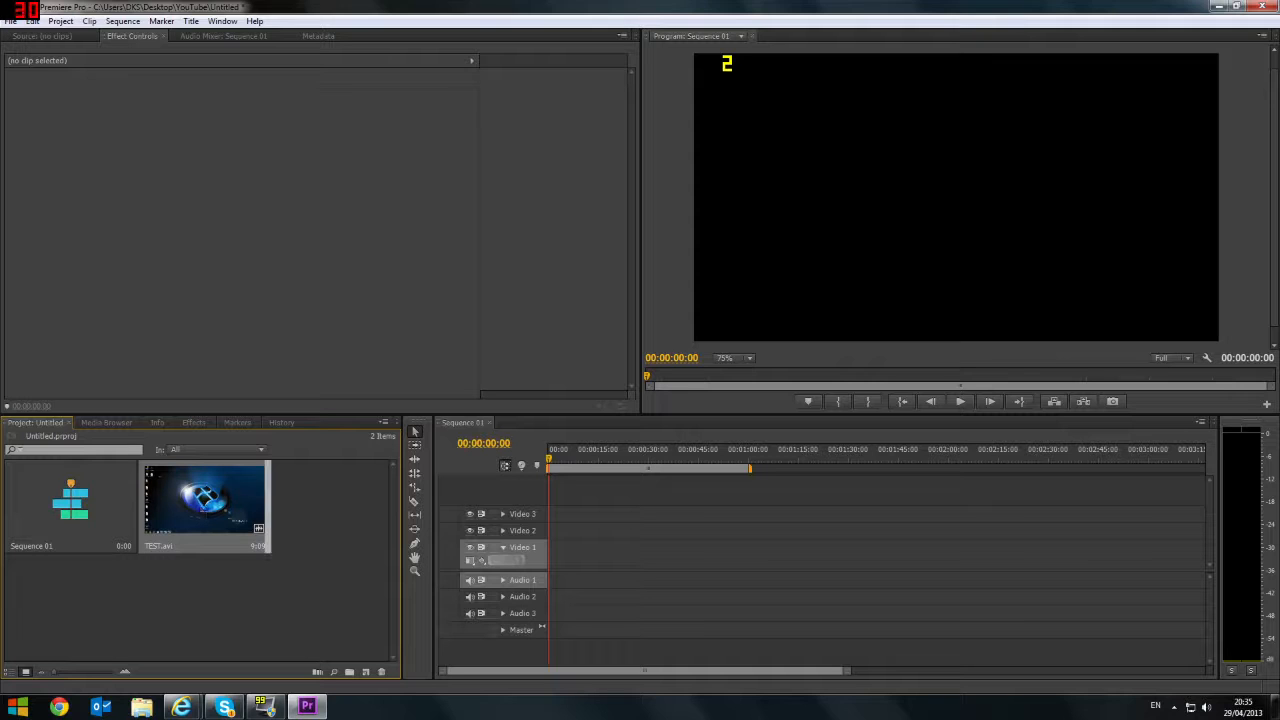
Step: Place the desktop recording on the timeline and keep the sequence's existing settings at the mismatch warning
drag(204, 500, 560, 556)
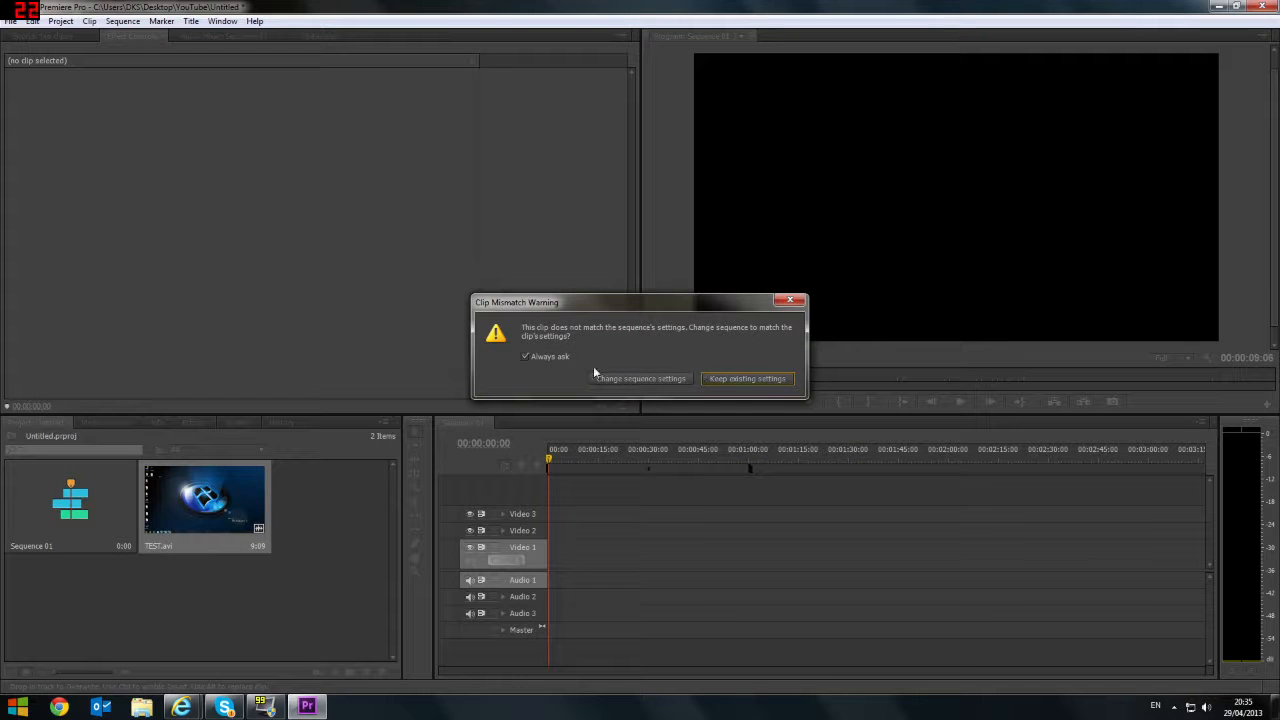
mouse_move(624, 344)
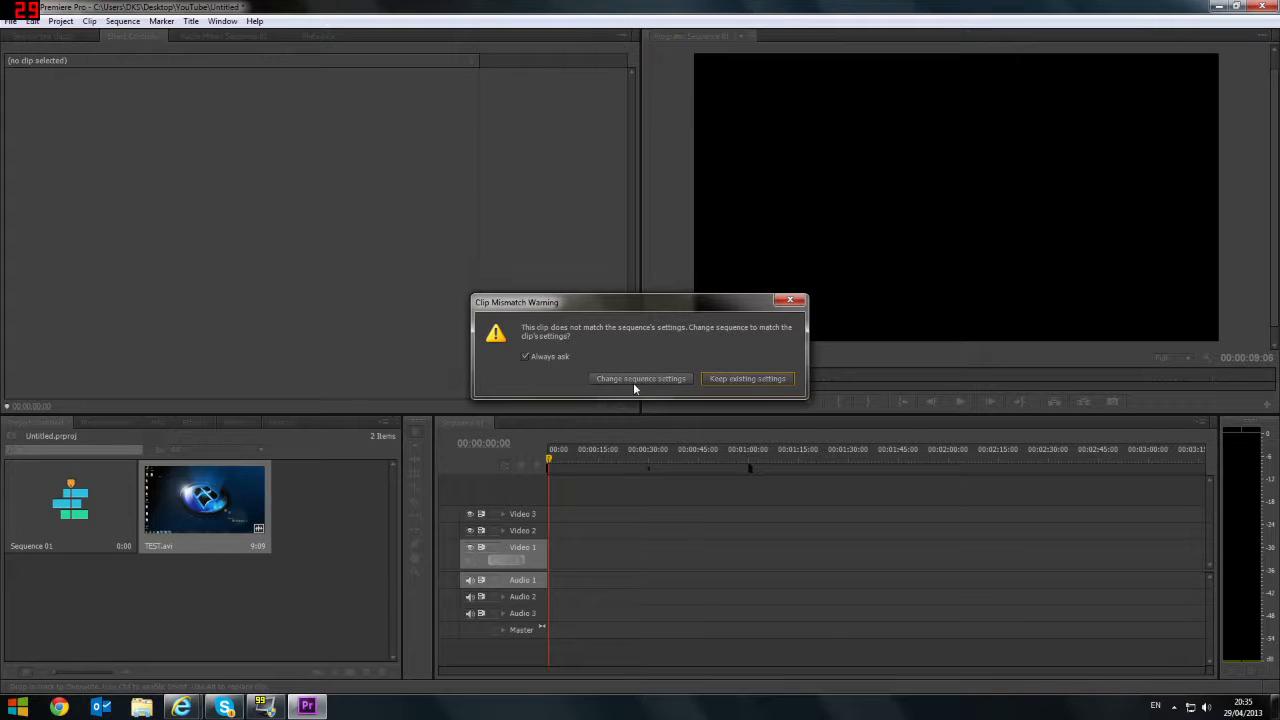
mouse_move(704, 396)
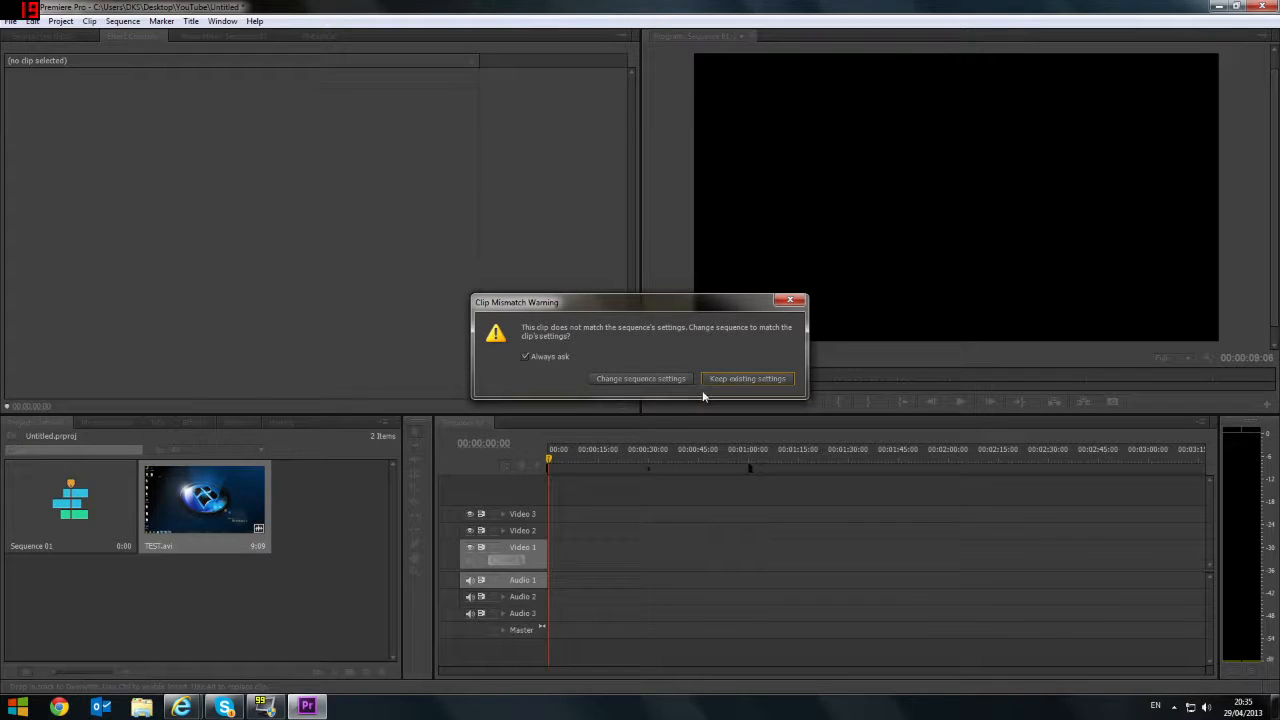
click(746, 380)
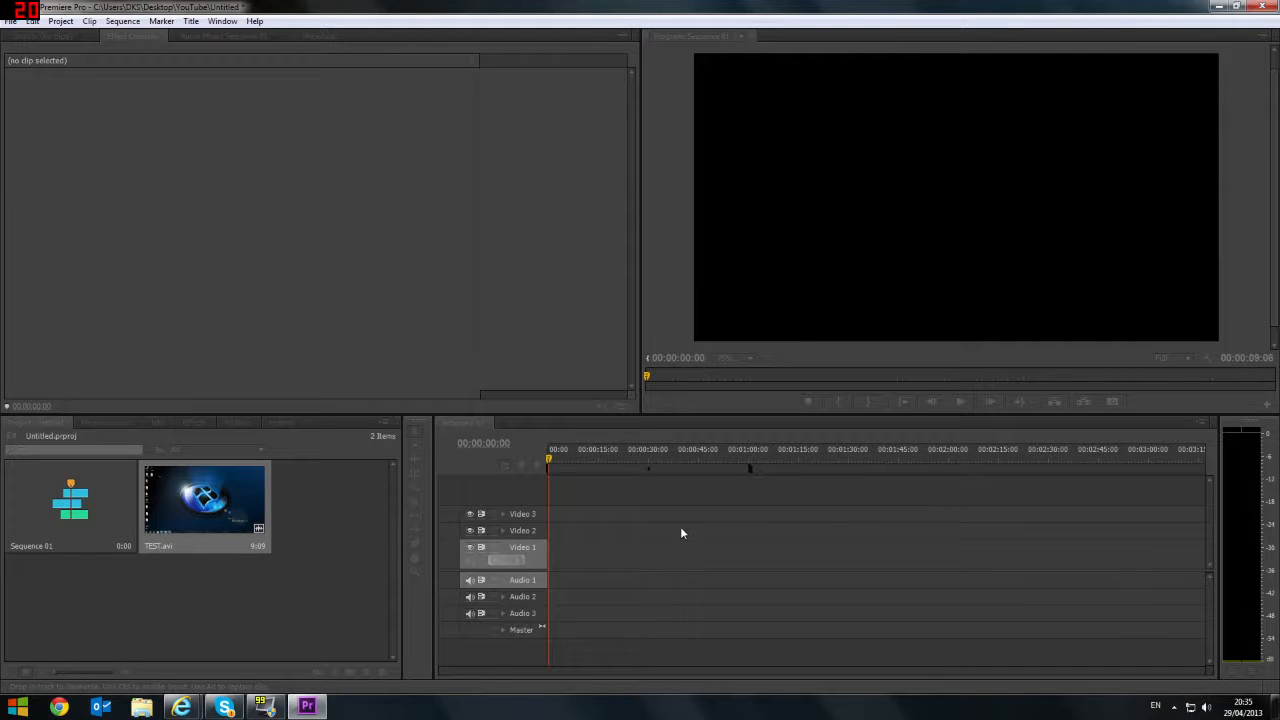
Step: Set the Program Monitor zoom level to Fit so the whole desktop frame is visible
drag(204, 500, 564, 560)
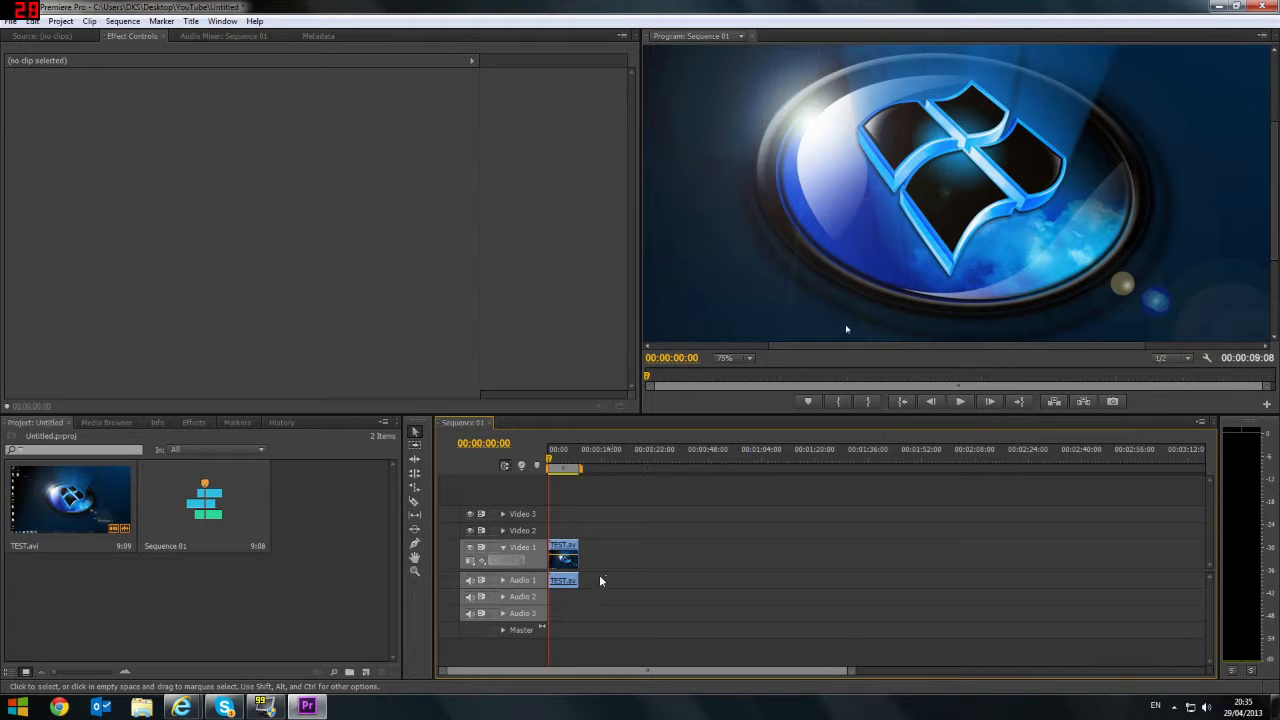
click(732, 358)
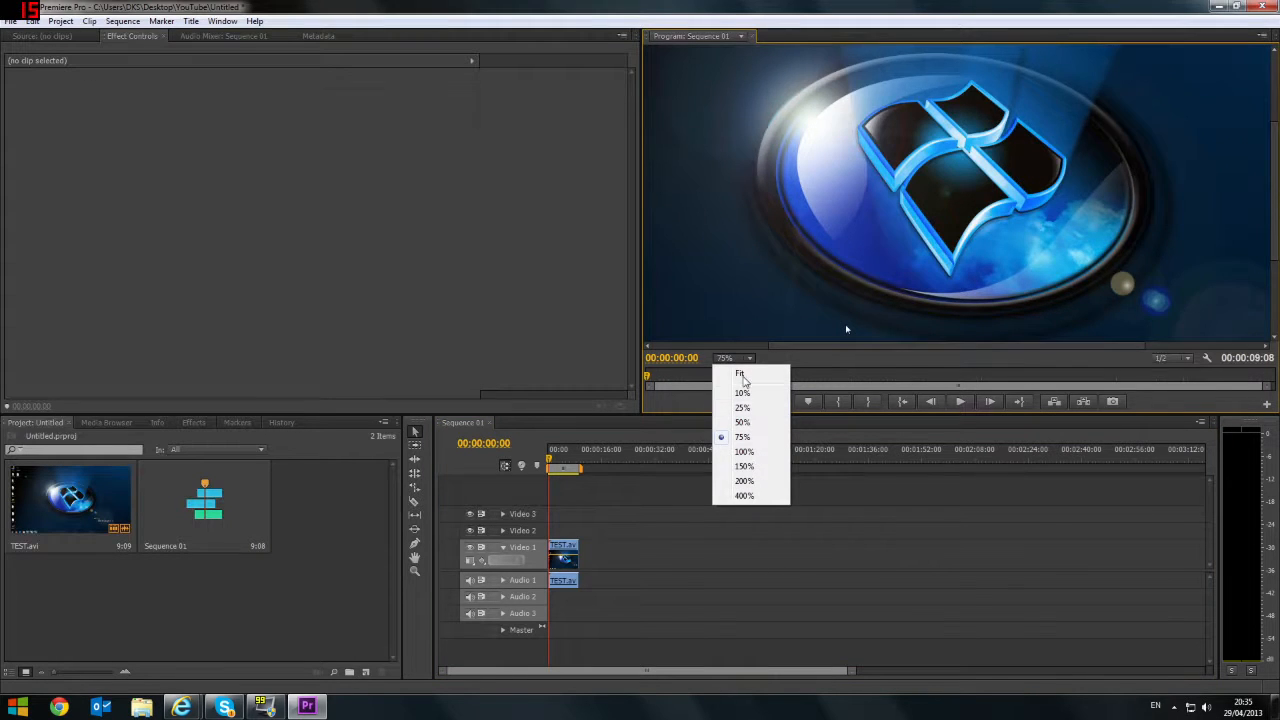
click(742, 374)
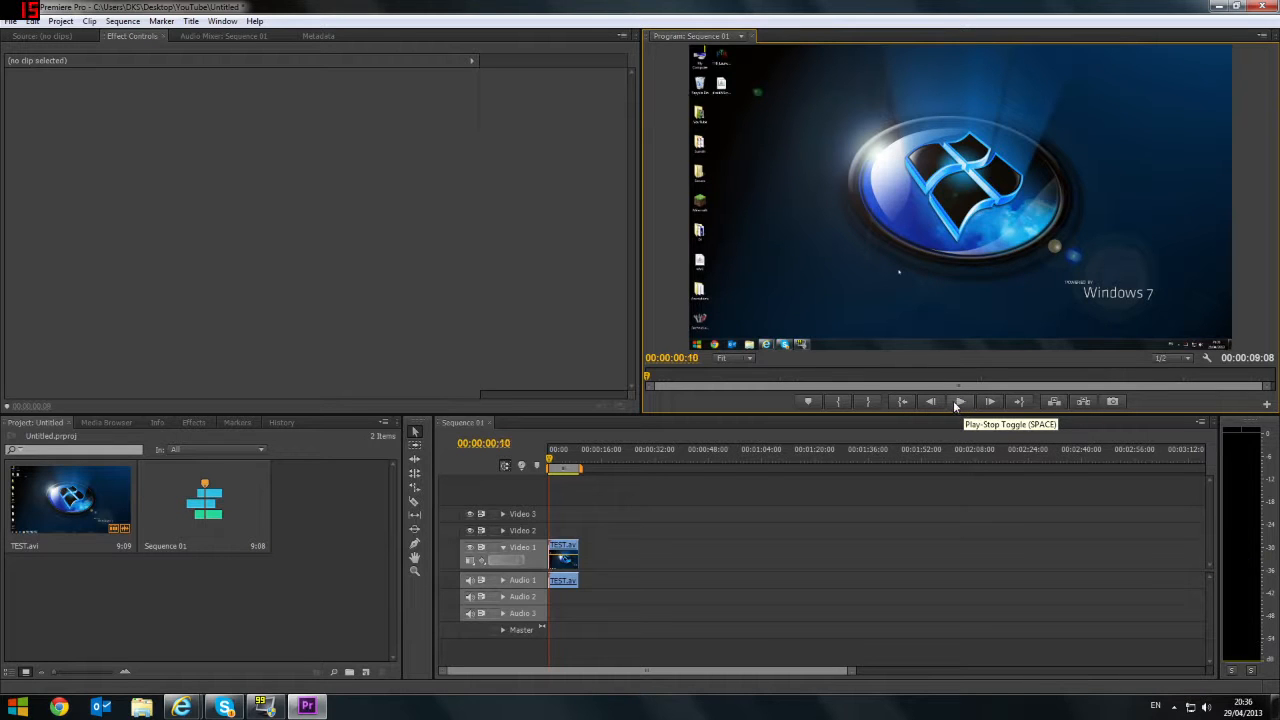
Step: Unlink and remove the clip's audio, then duplicate the video clip onto Video 2
click(564, 580)
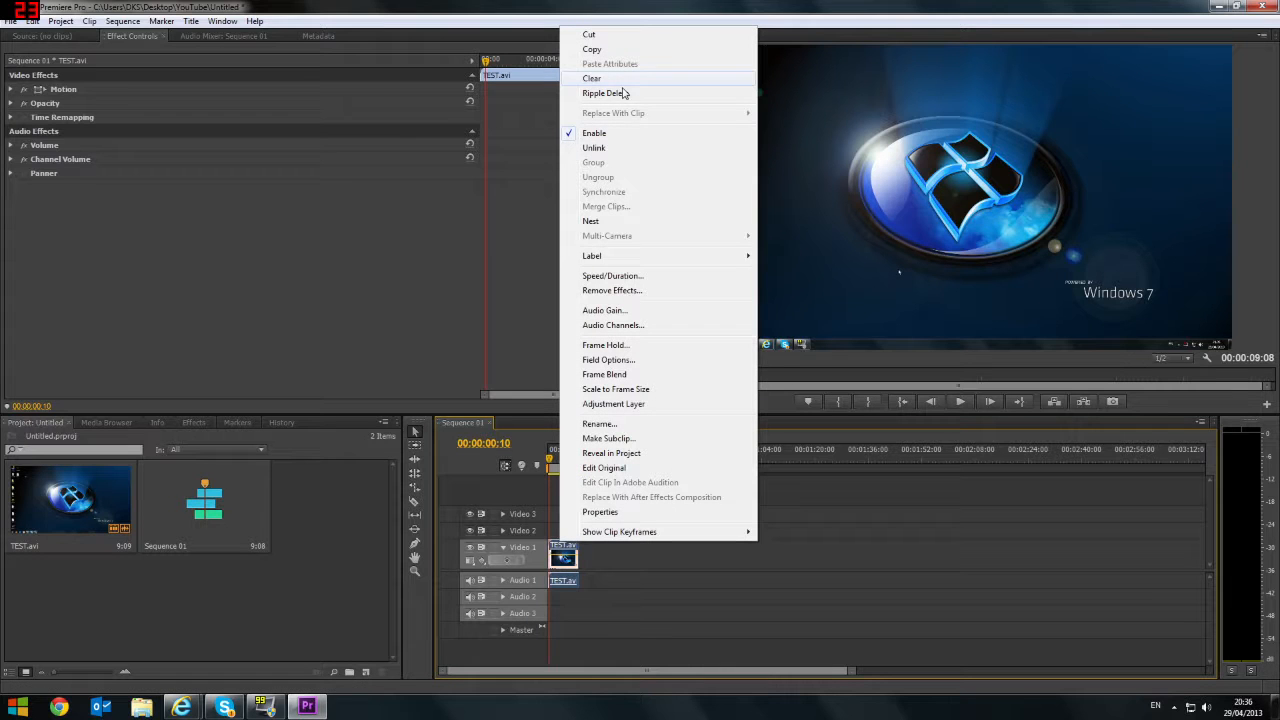
mouse_move(594, 148)
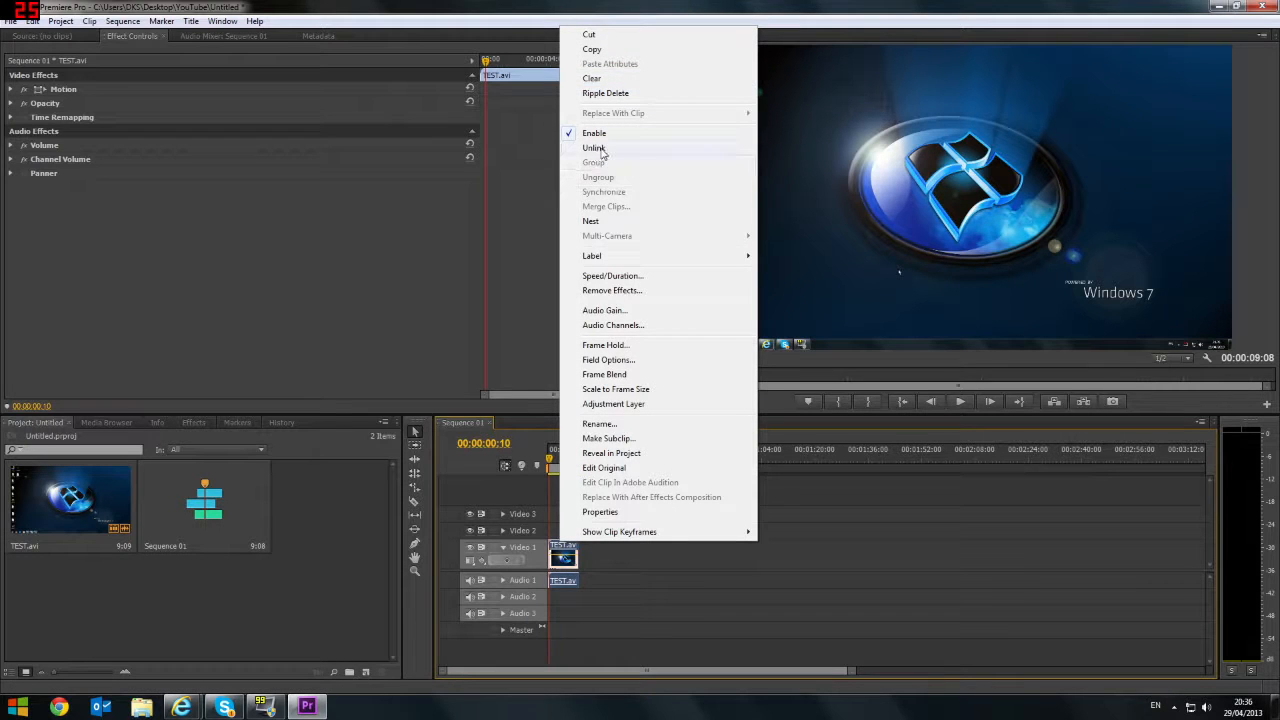
click(592, 148)
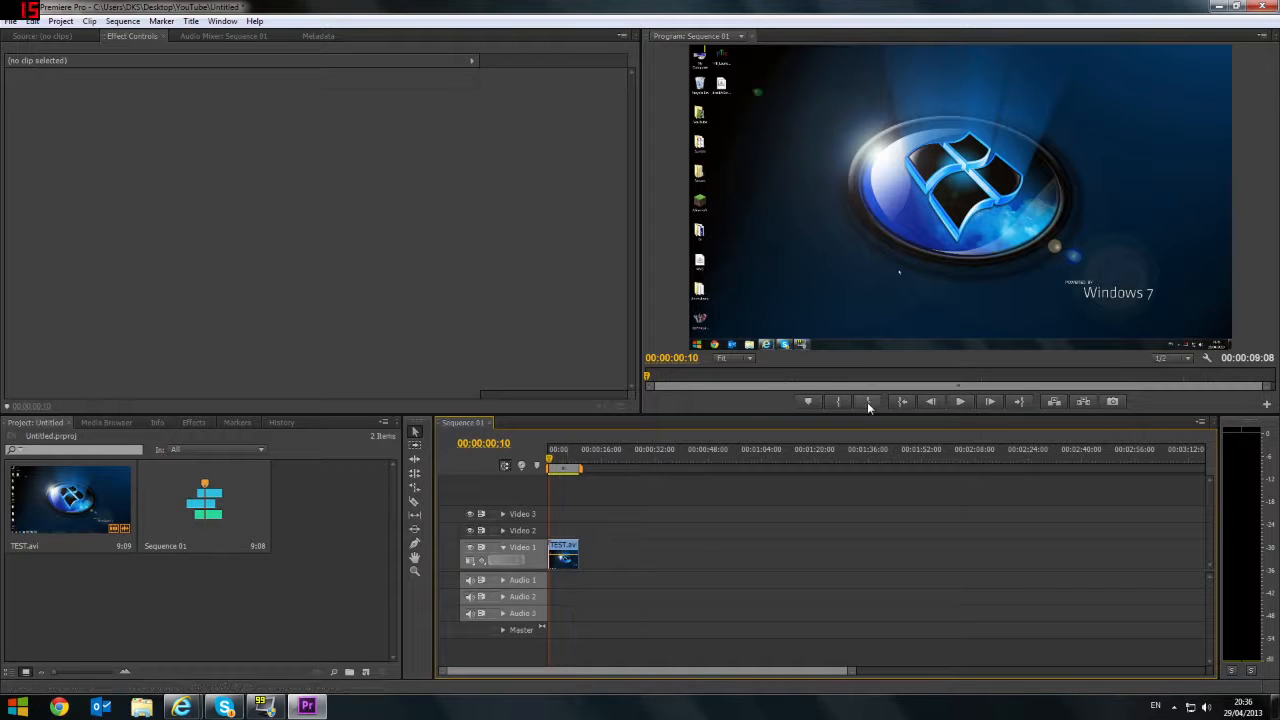
click(960, 400)
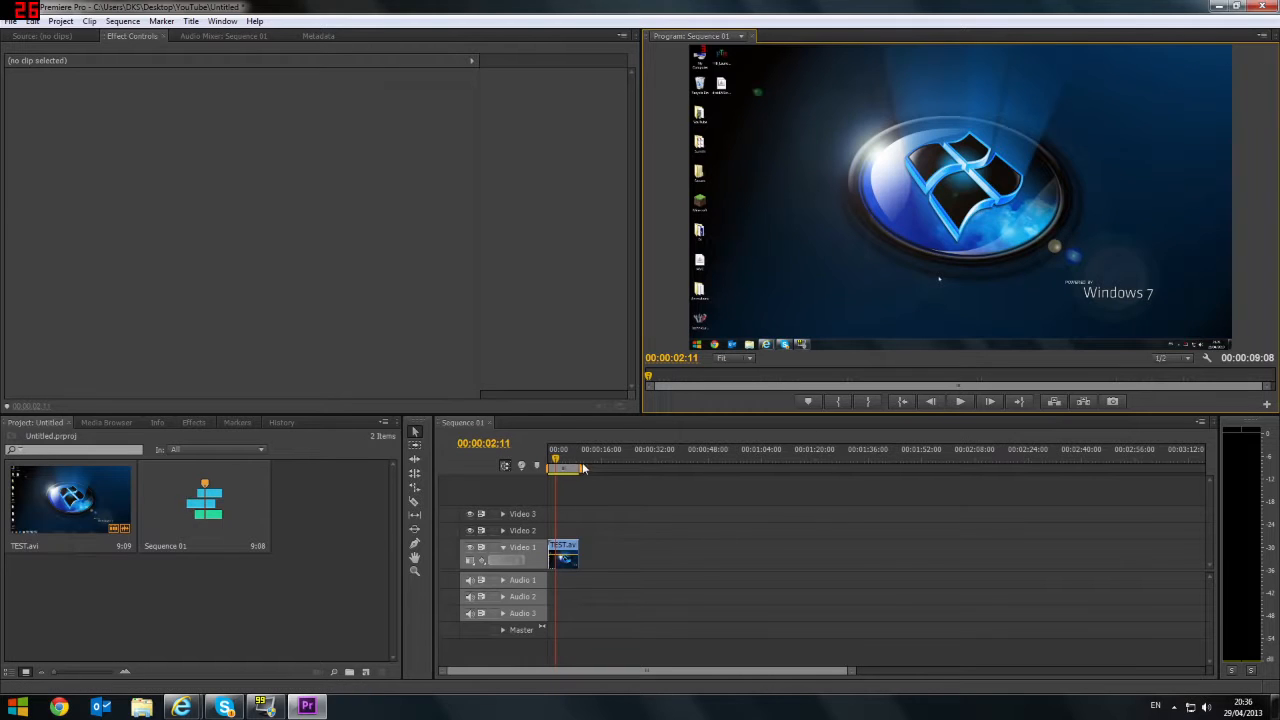
click(564, 556)
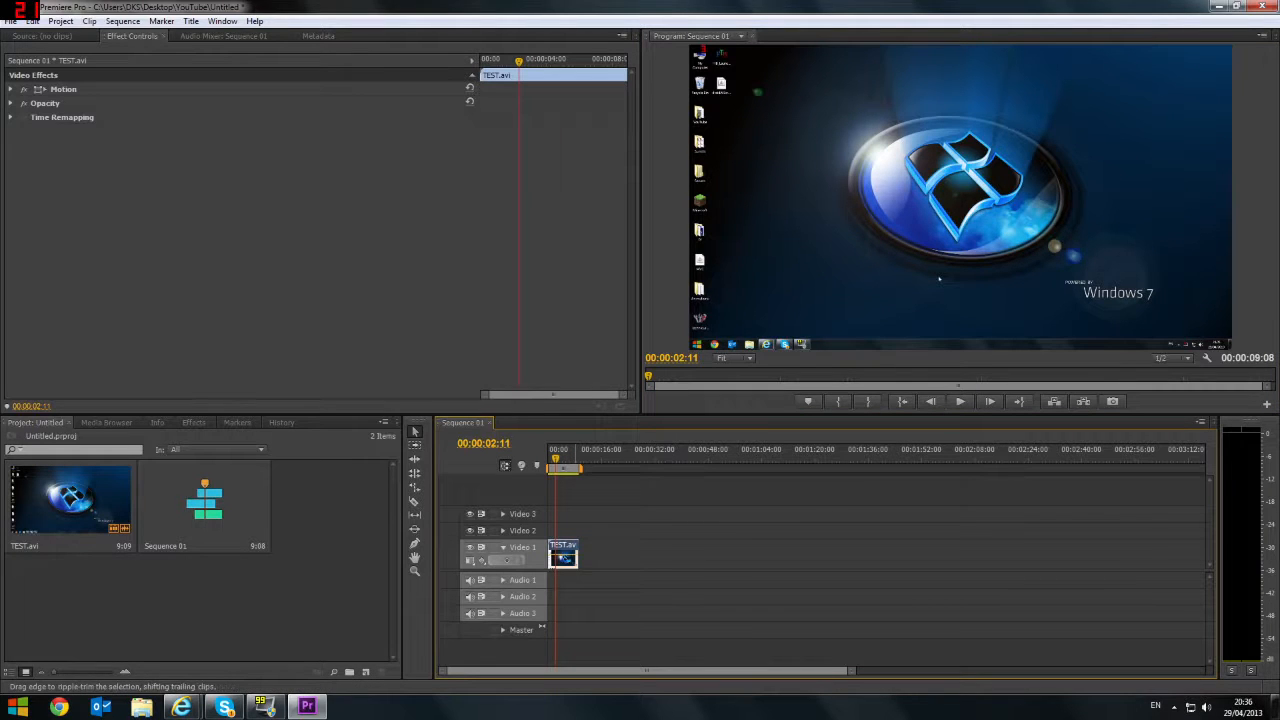
mouse_move(590, 548)
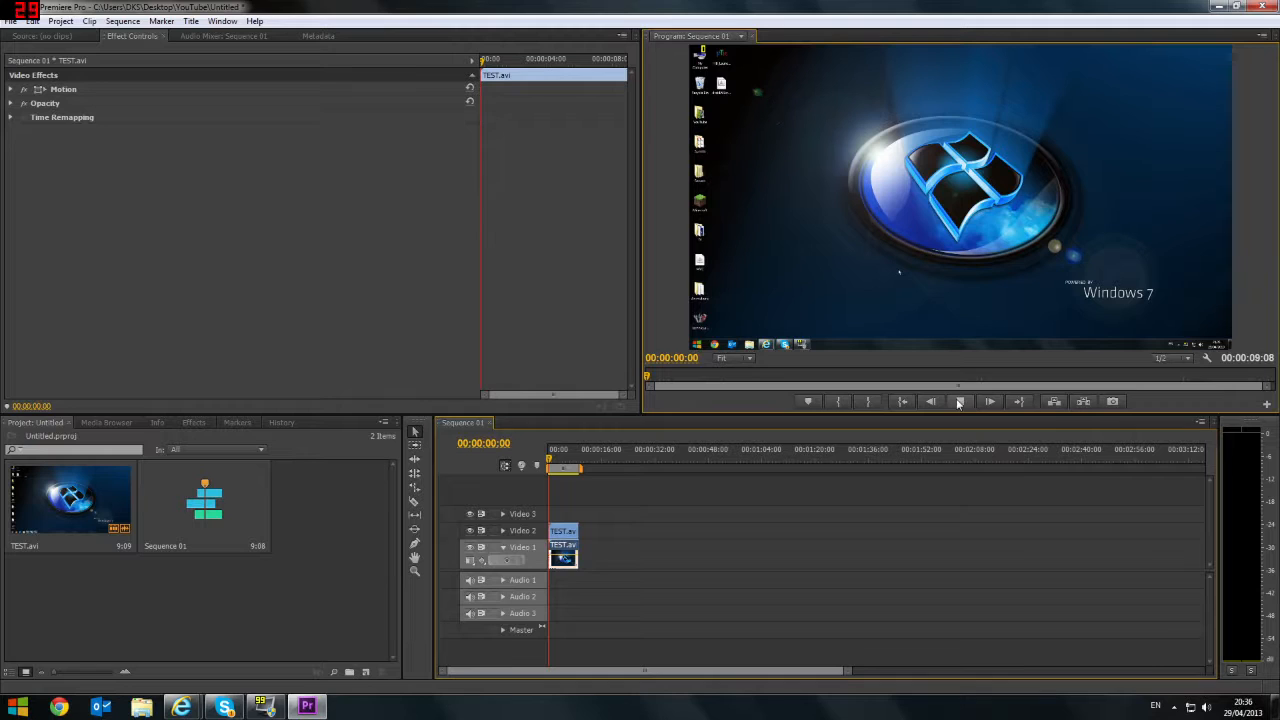
Step: Preview the sequence briefly and stop playback
click(960, 402)
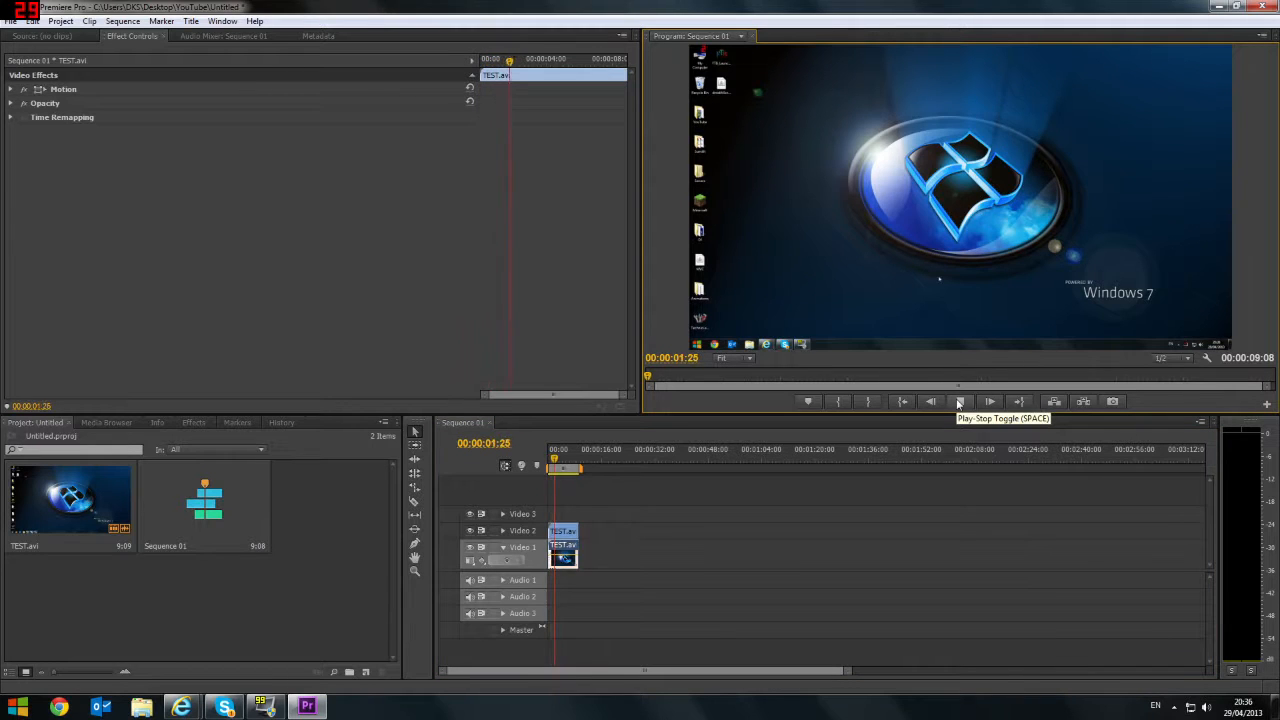
click(960, 402)
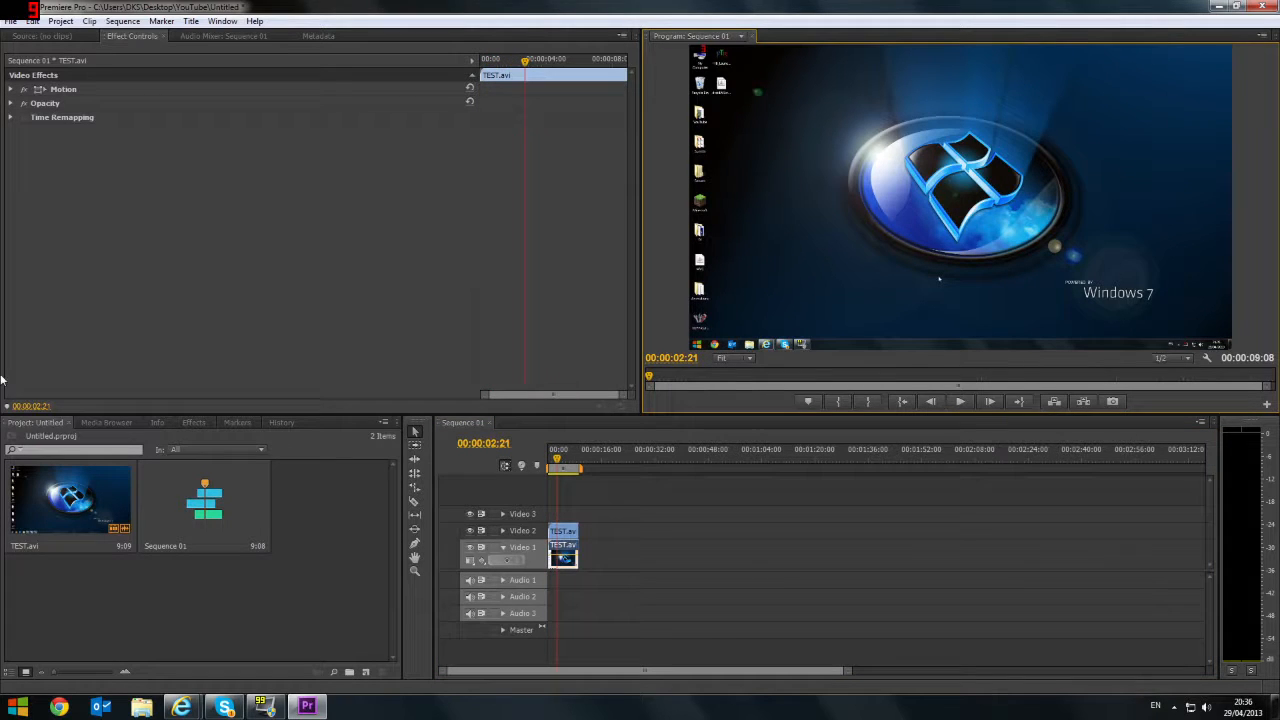
Step: Find Gaussian Blur, Crop and Mosaic in the Effects panel and apply each to the clip
click(192, 422)
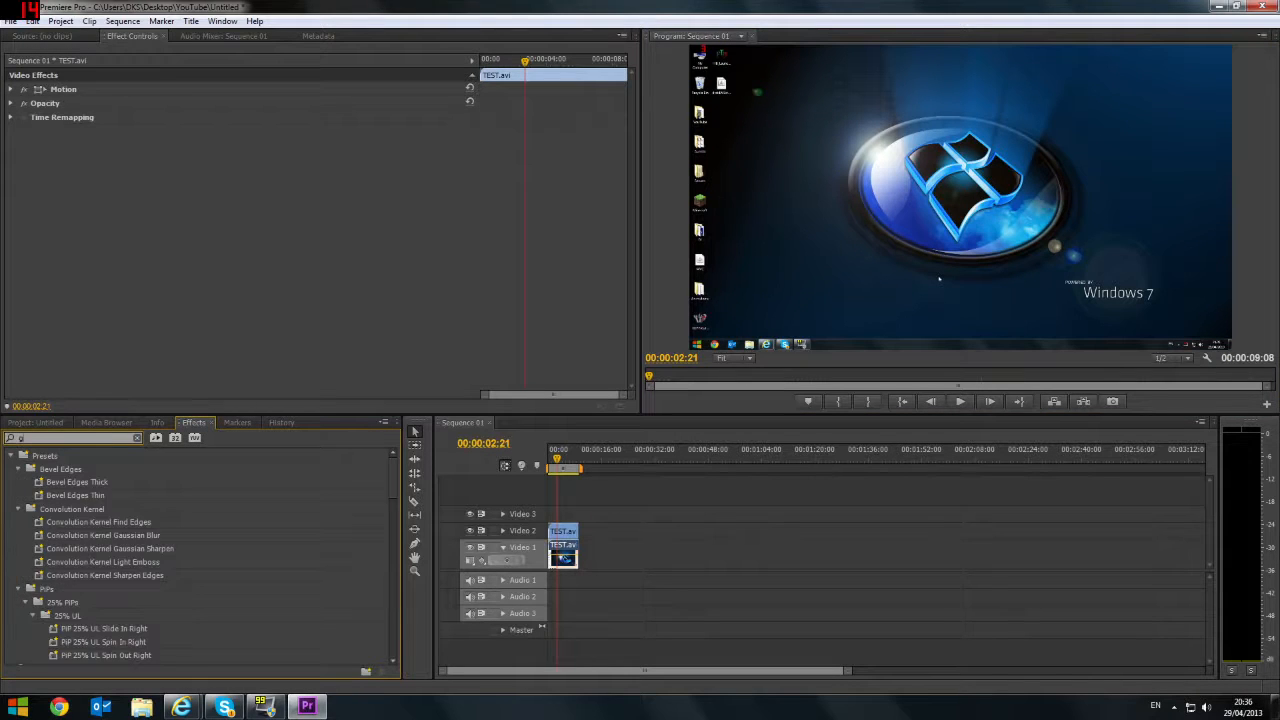
text(gauss)
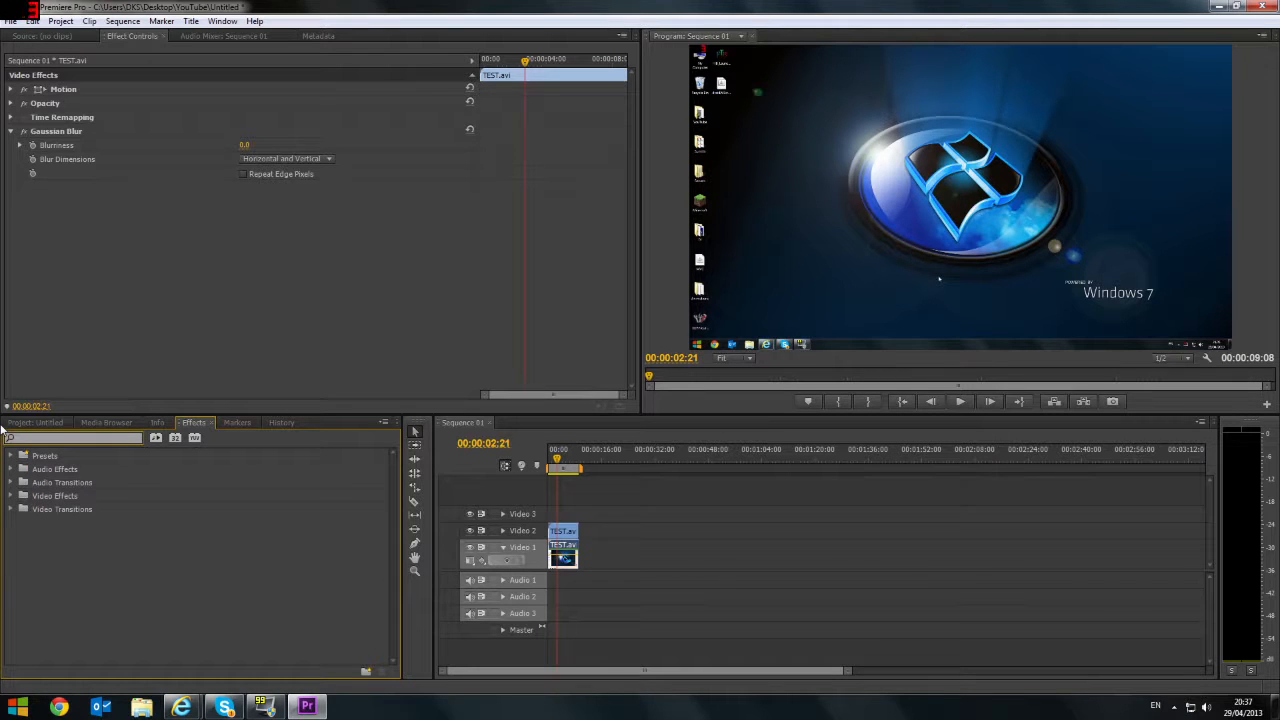
text(crop)
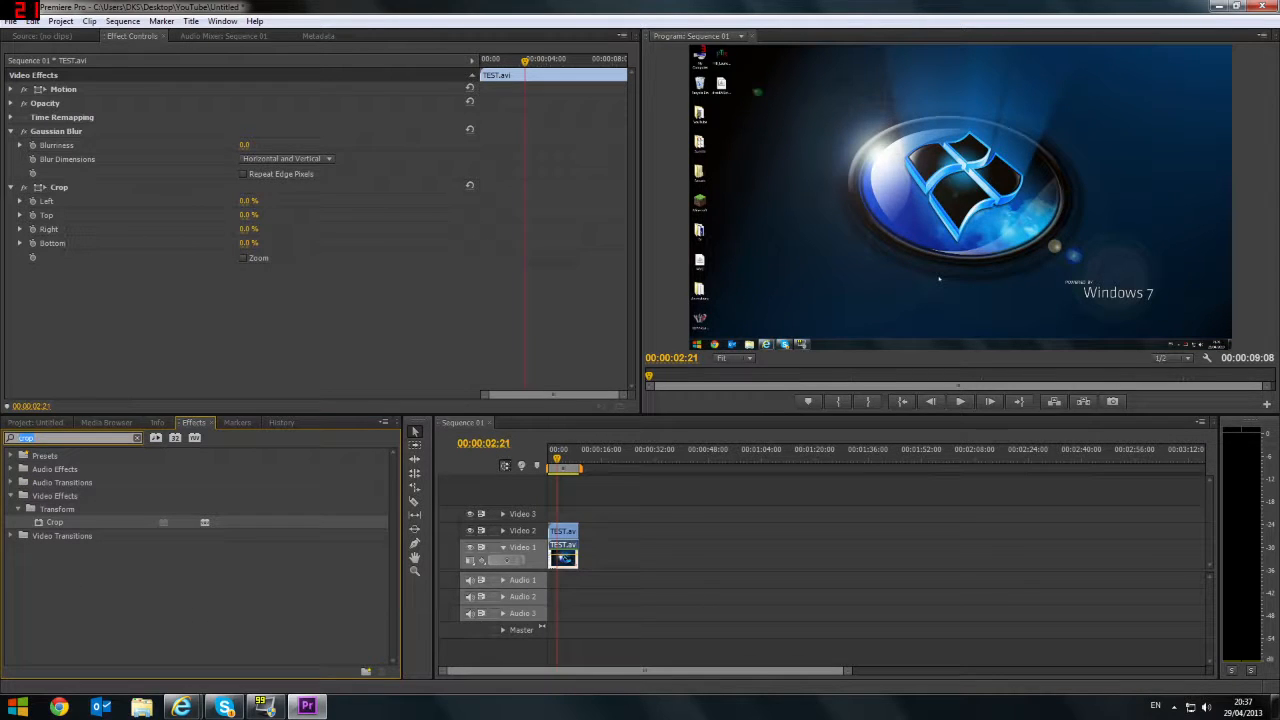
text(mosaic)
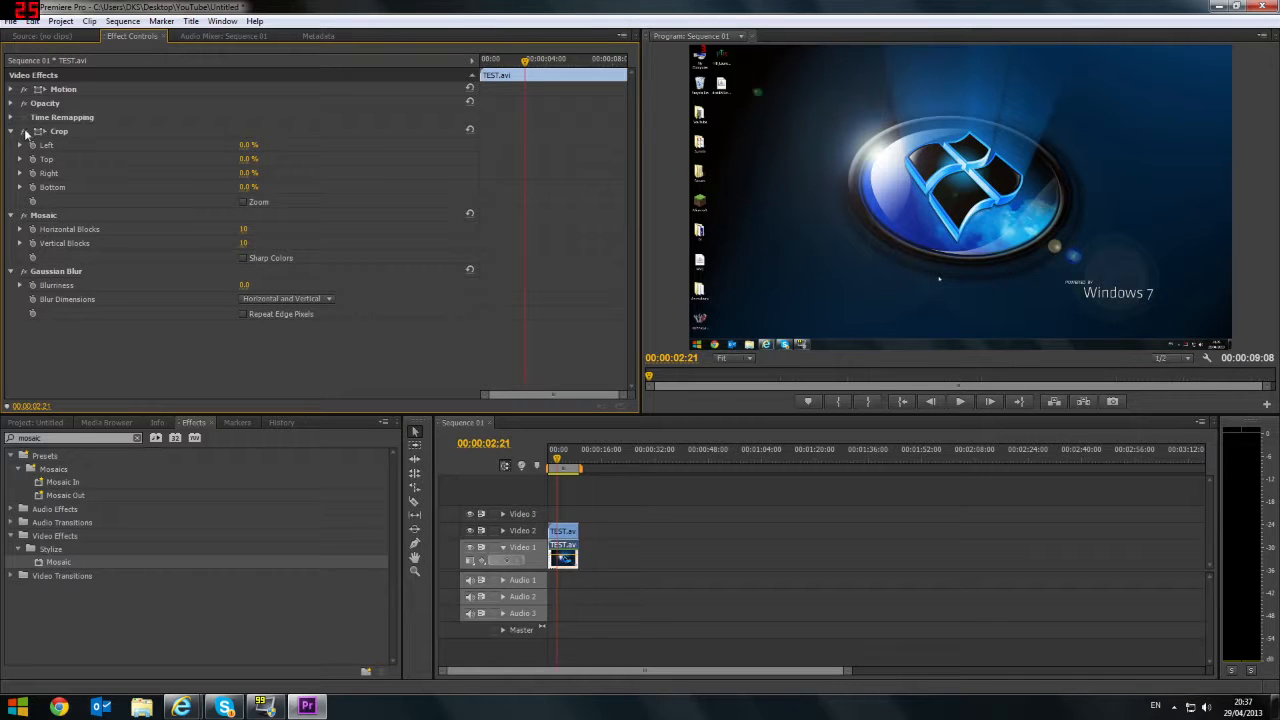
Step: Leave only the Mosaic effect on the Video 2 copy, turning the frame into coarse colour blocks
click(24, 132)
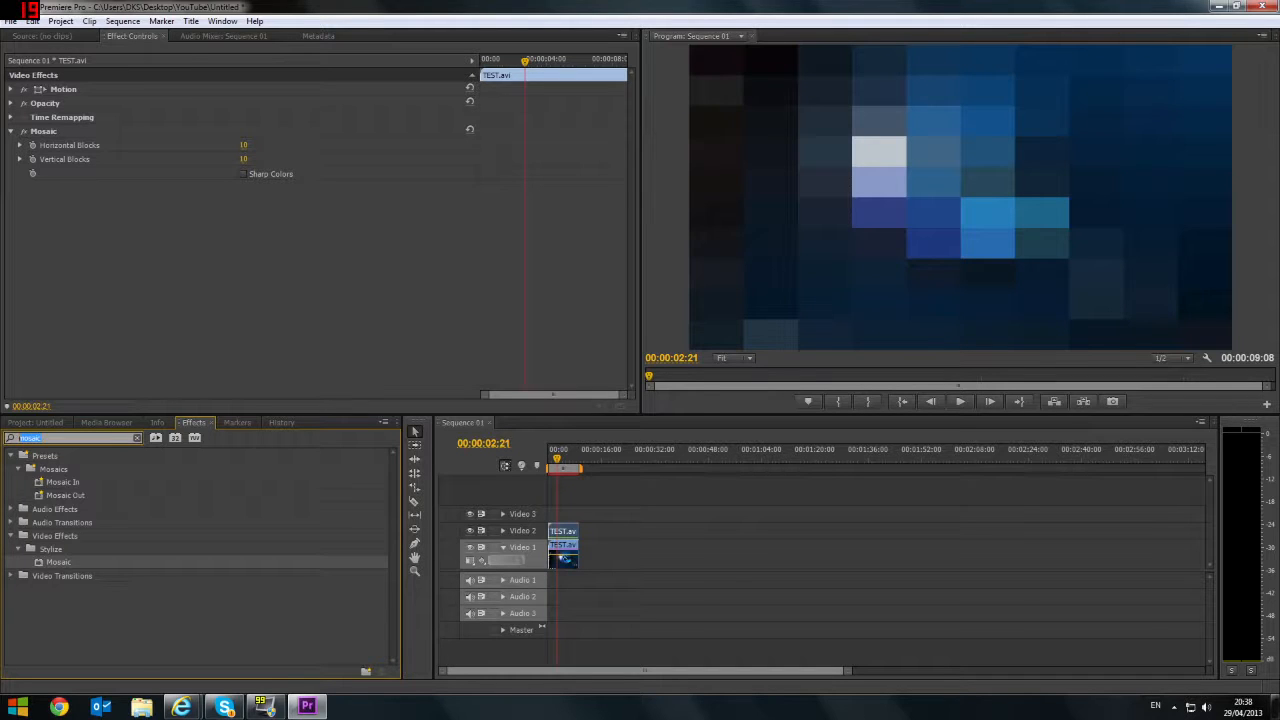
Step: Add Gaussian Blur and Crop to the mosaic copy, reducing it to a small blurred rectangle
text(gauss)
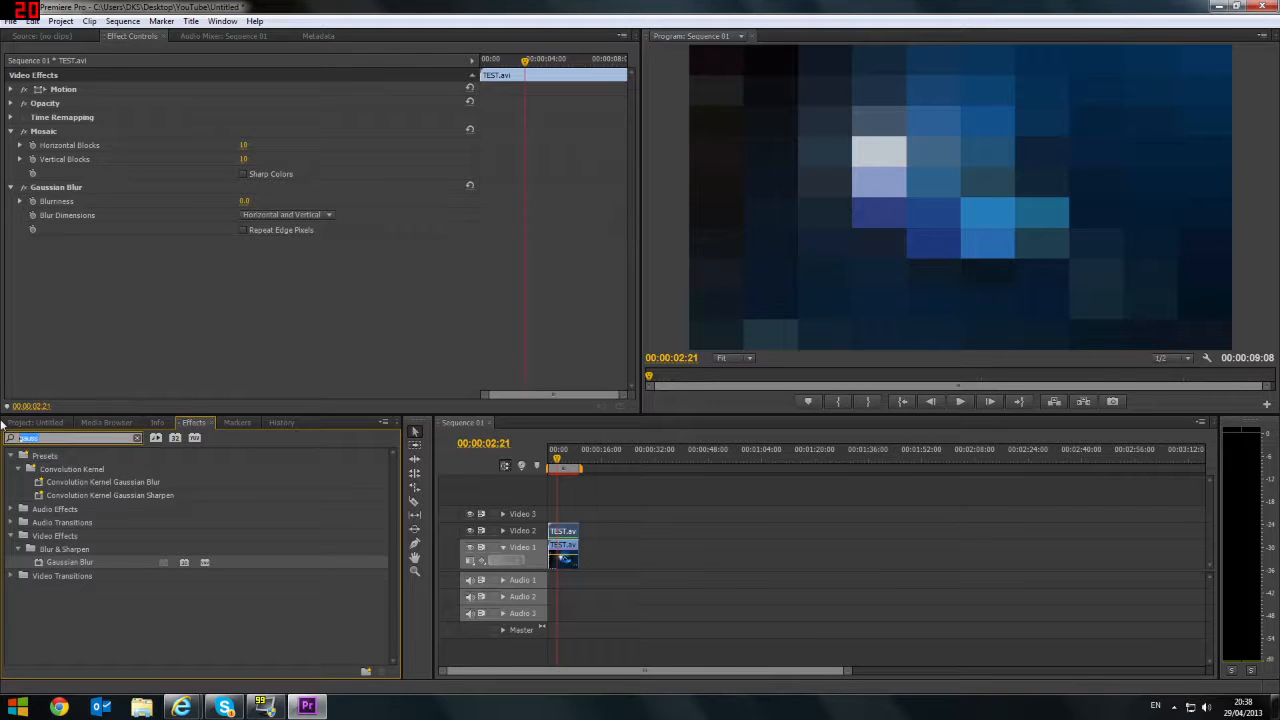
text(crop)
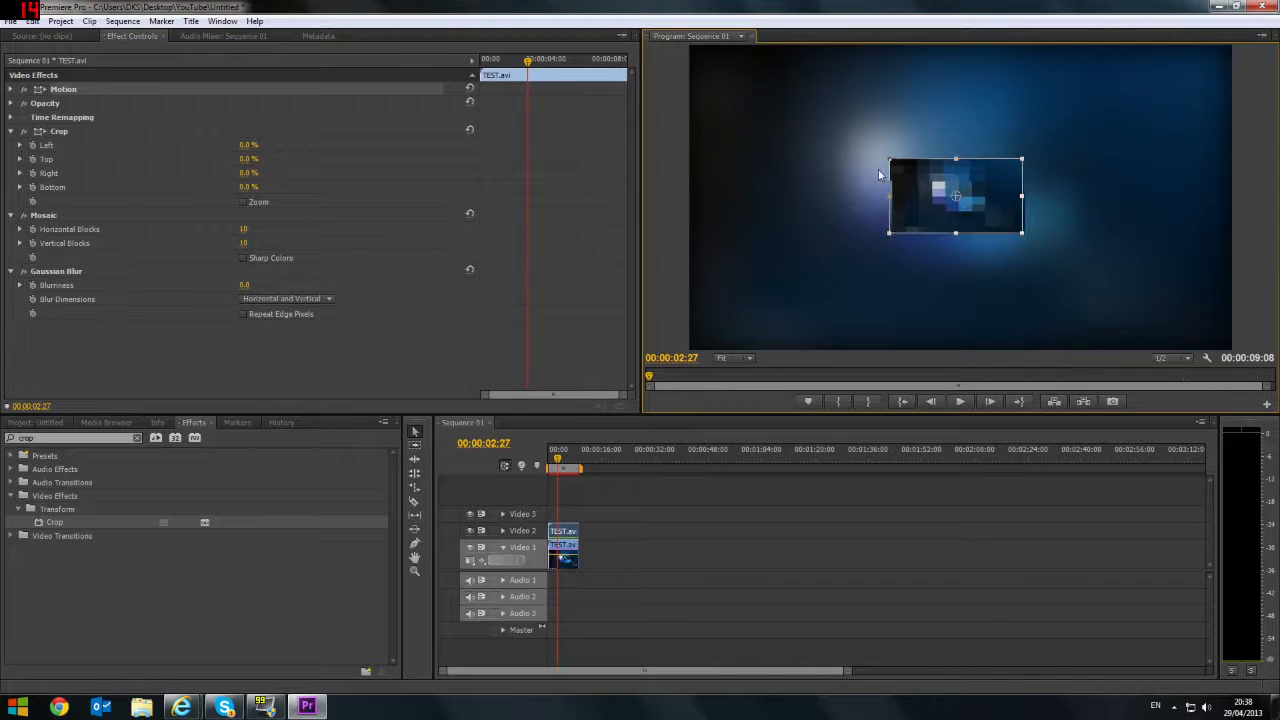
Step: Move the blurred patch in the Program Monitor over the desktop icons at the top-left
drag(956, 196, 784, 124)
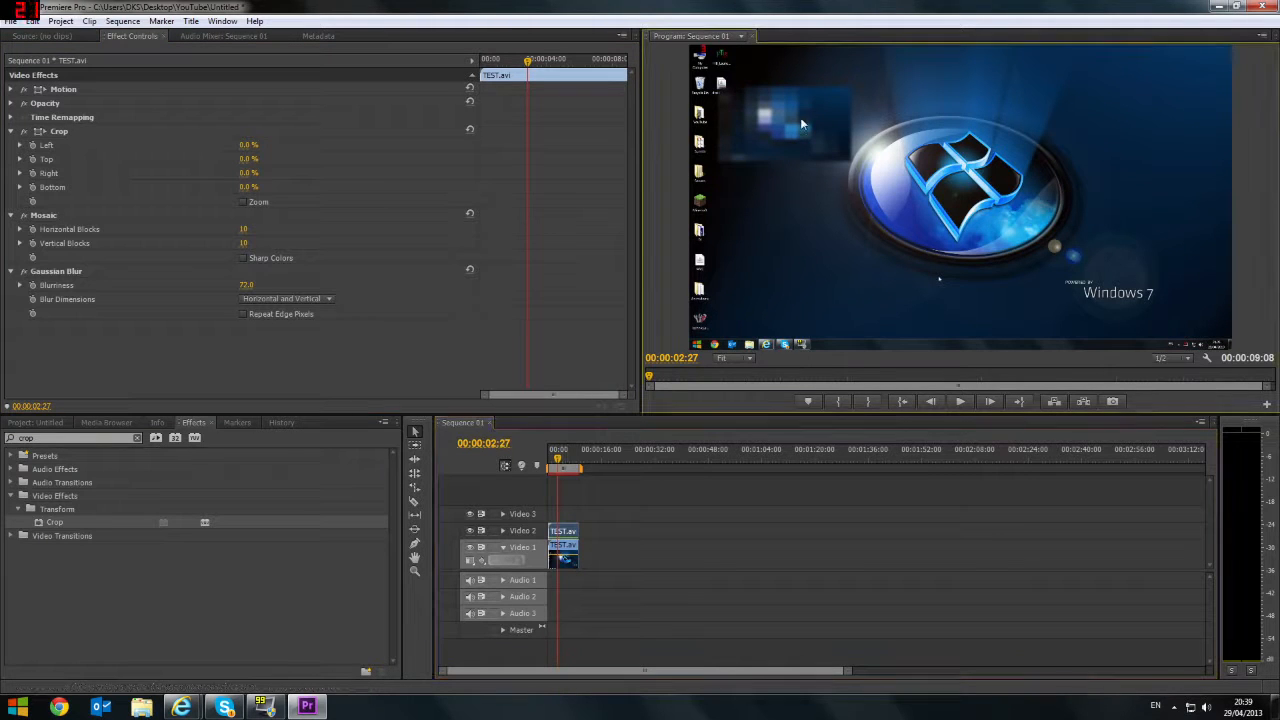
Step: Enlarge the blurred mosaic patch and shift it toward the right of the frame
click(784, 124)
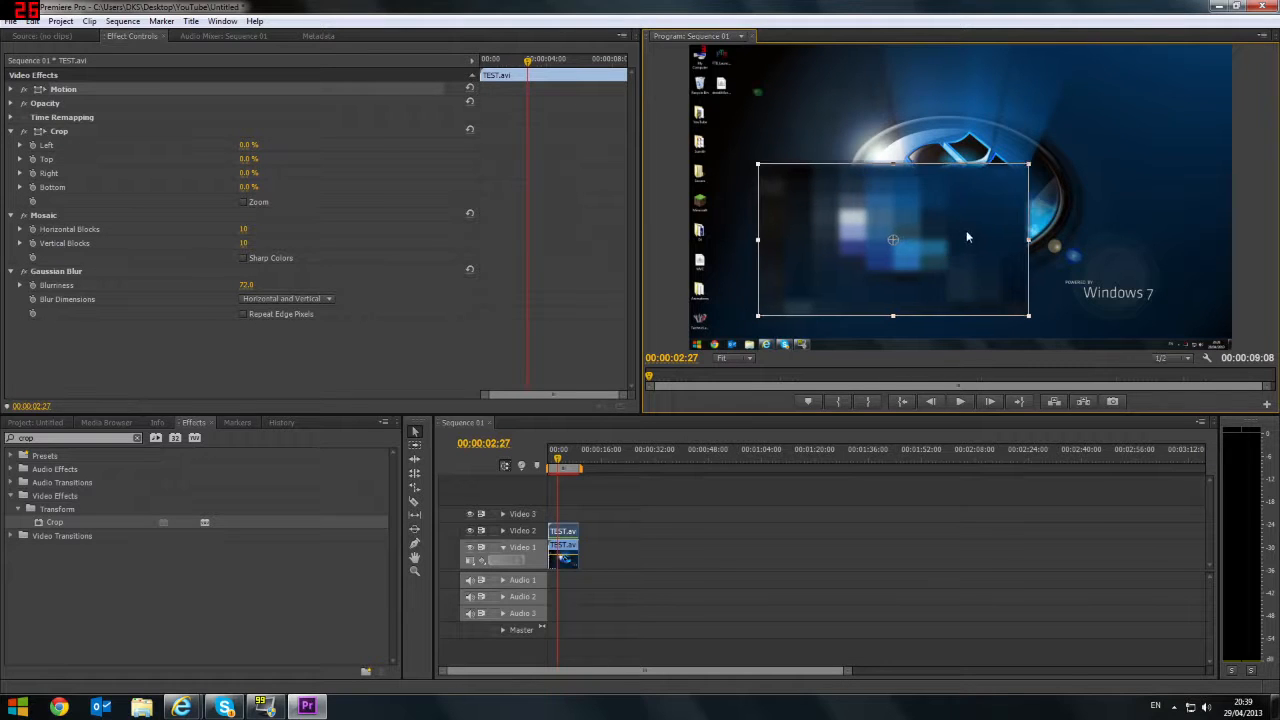
drag(892, 238, 964, 198)
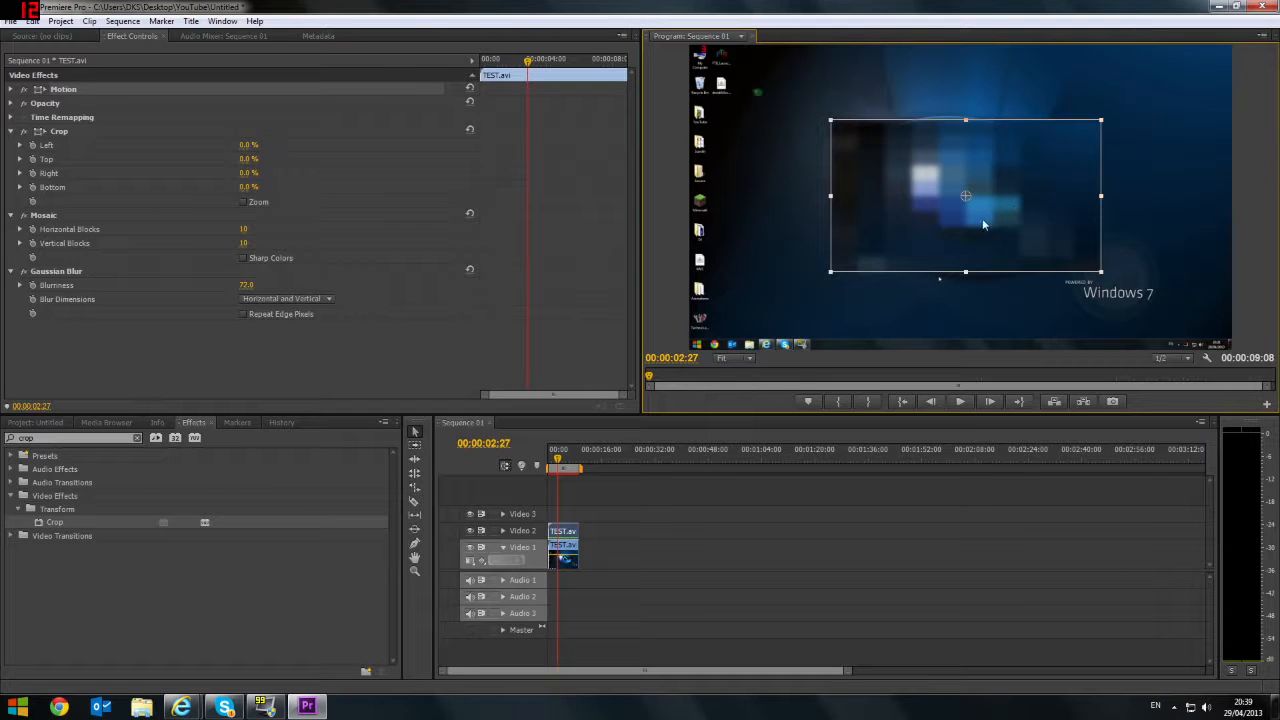
mouse_move(224, 292)
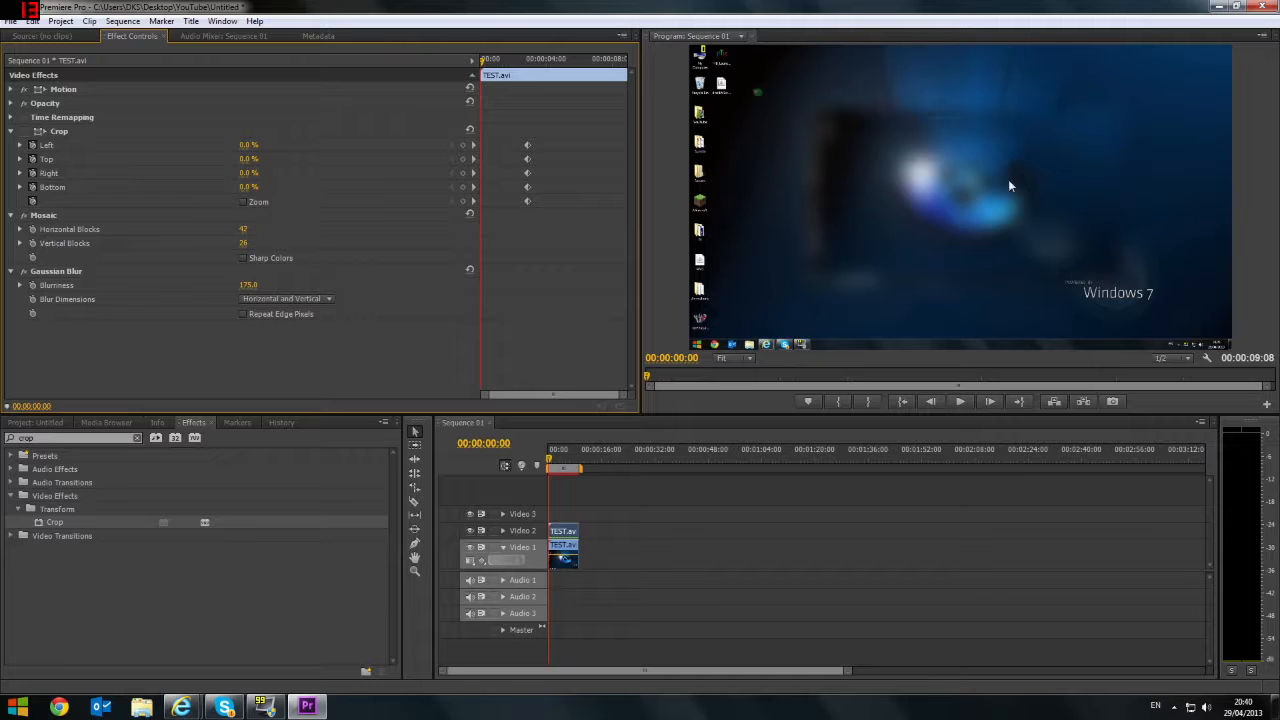
mouse_move(960, 228)
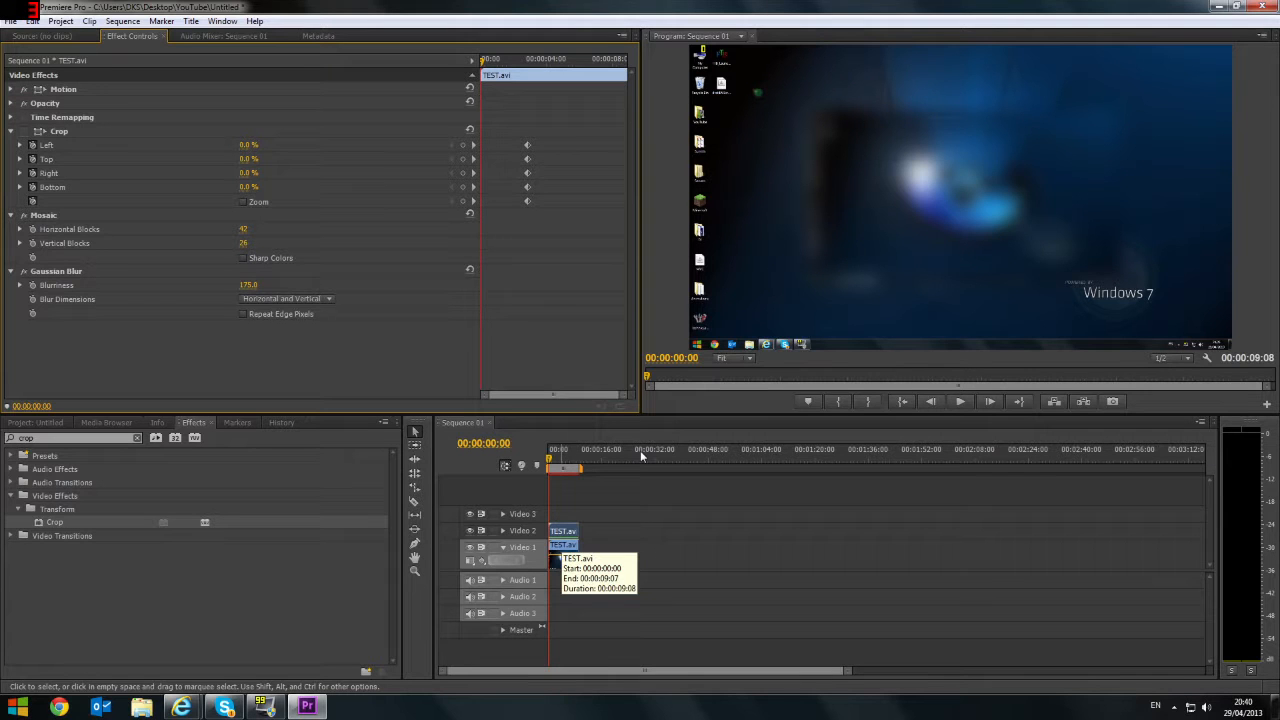
mouse_move(730, 342)
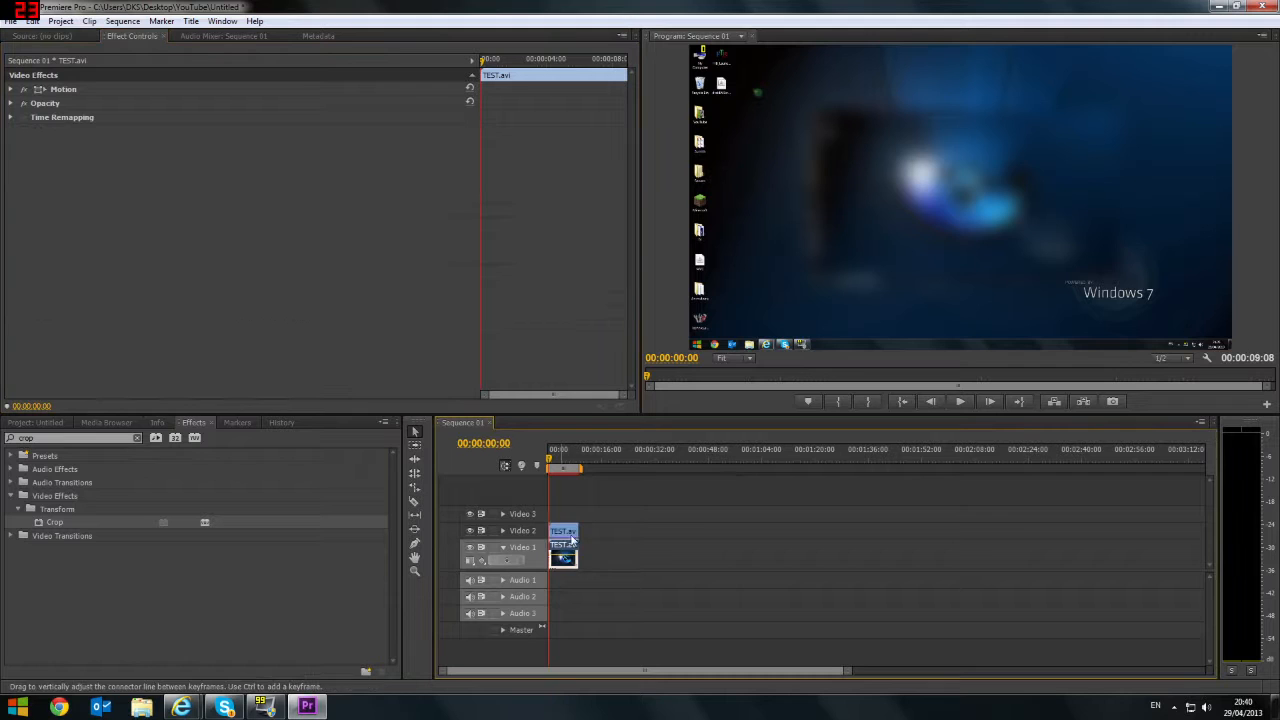
Step: Review the blurred clip's effects and start a new Default Still title, reaching the New Title dialog
click(600, 568)
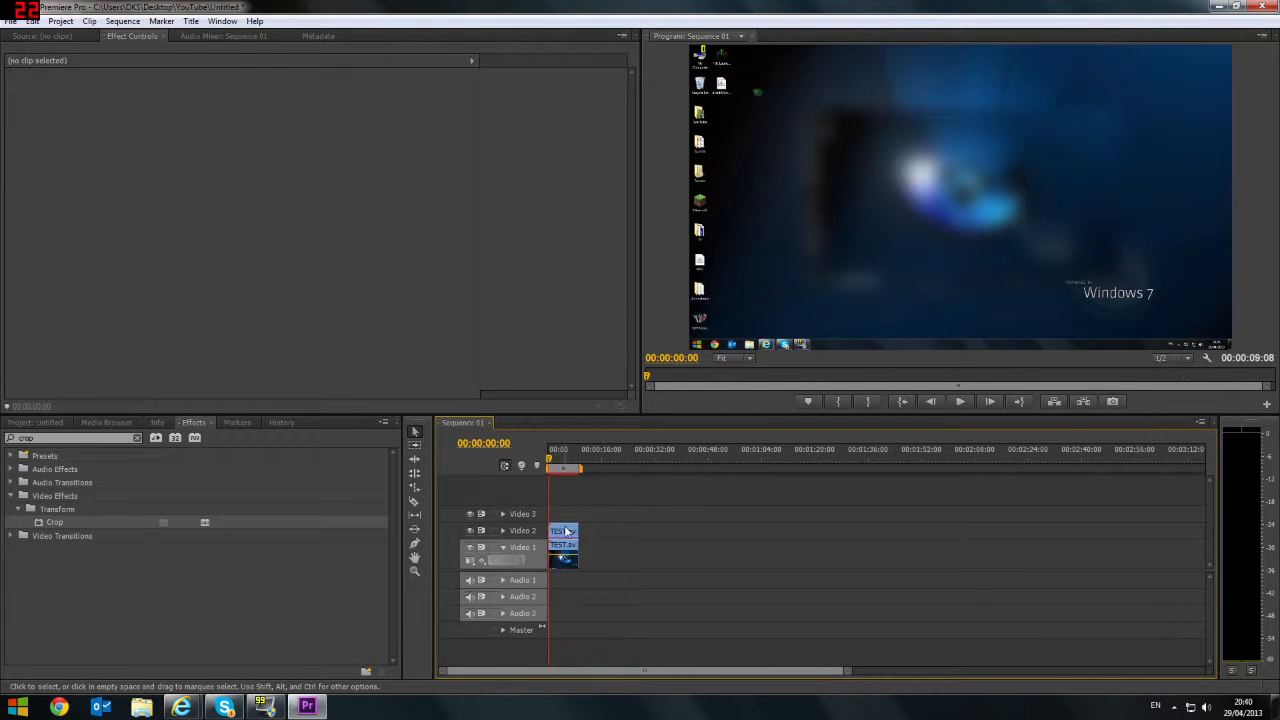
click(560, 530)
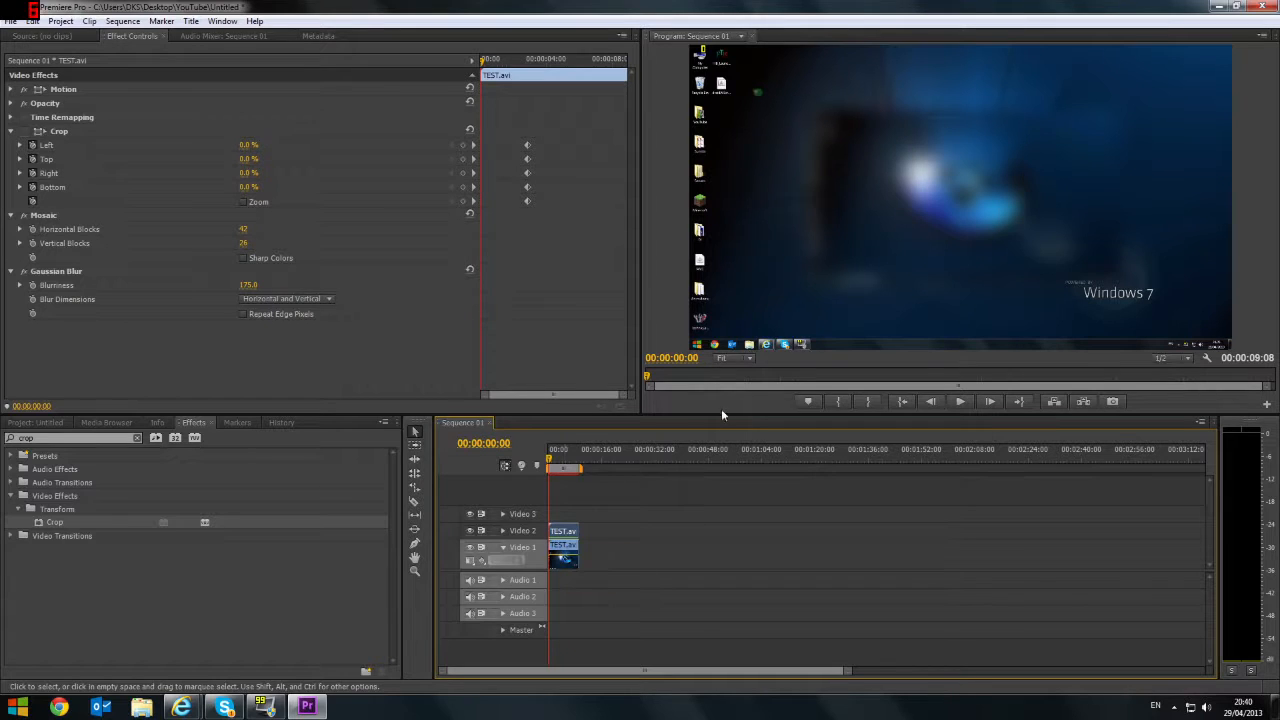
click(960, 400)
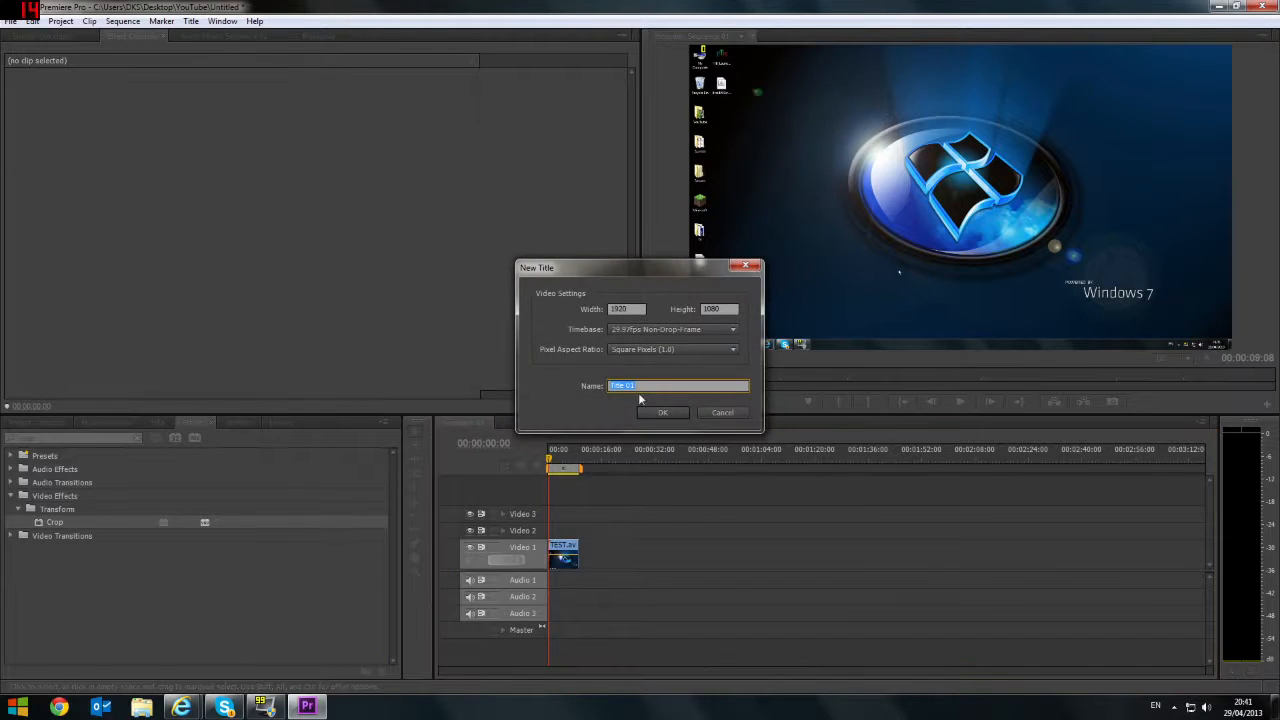
Step: Create Title 01 with a large white rectangle and place it on the track above the clips
click(662, 412)
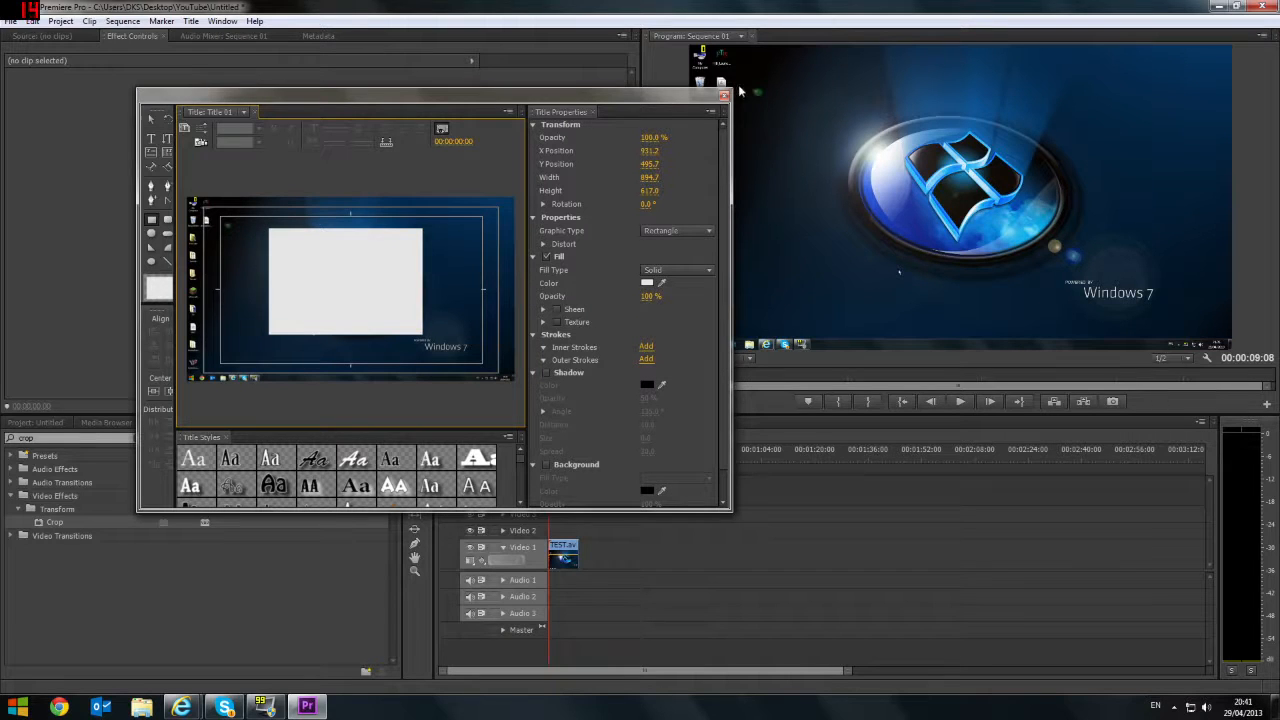
click(722, 94)
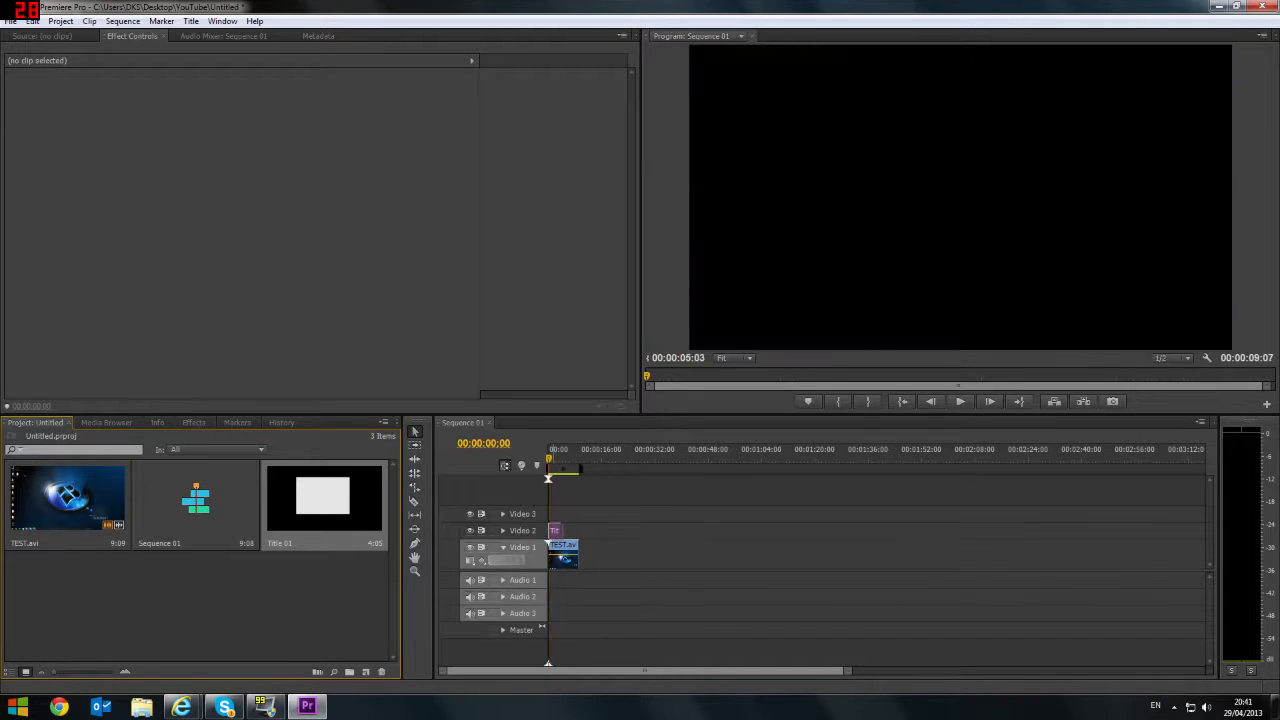
click(548, 448)
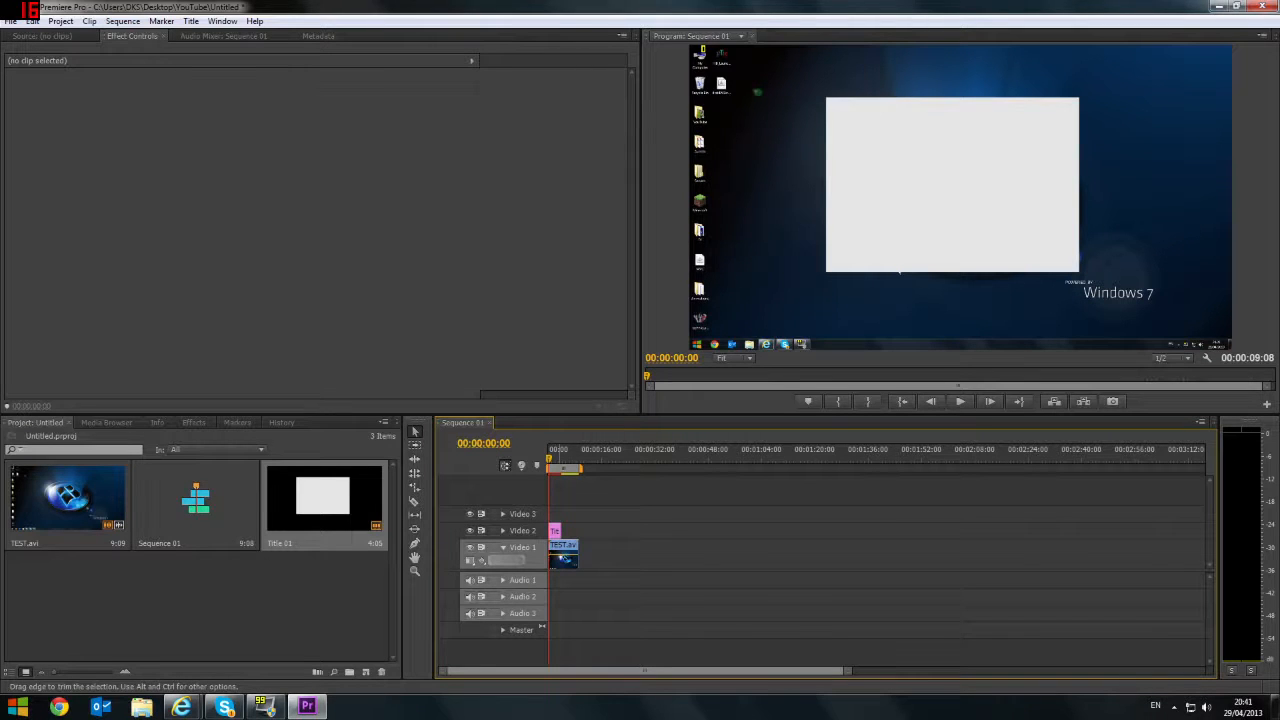
Step: Lengthen Title 01 on Video 2 via Speed/Duration so it spans the desktop clip
click(564, 560)
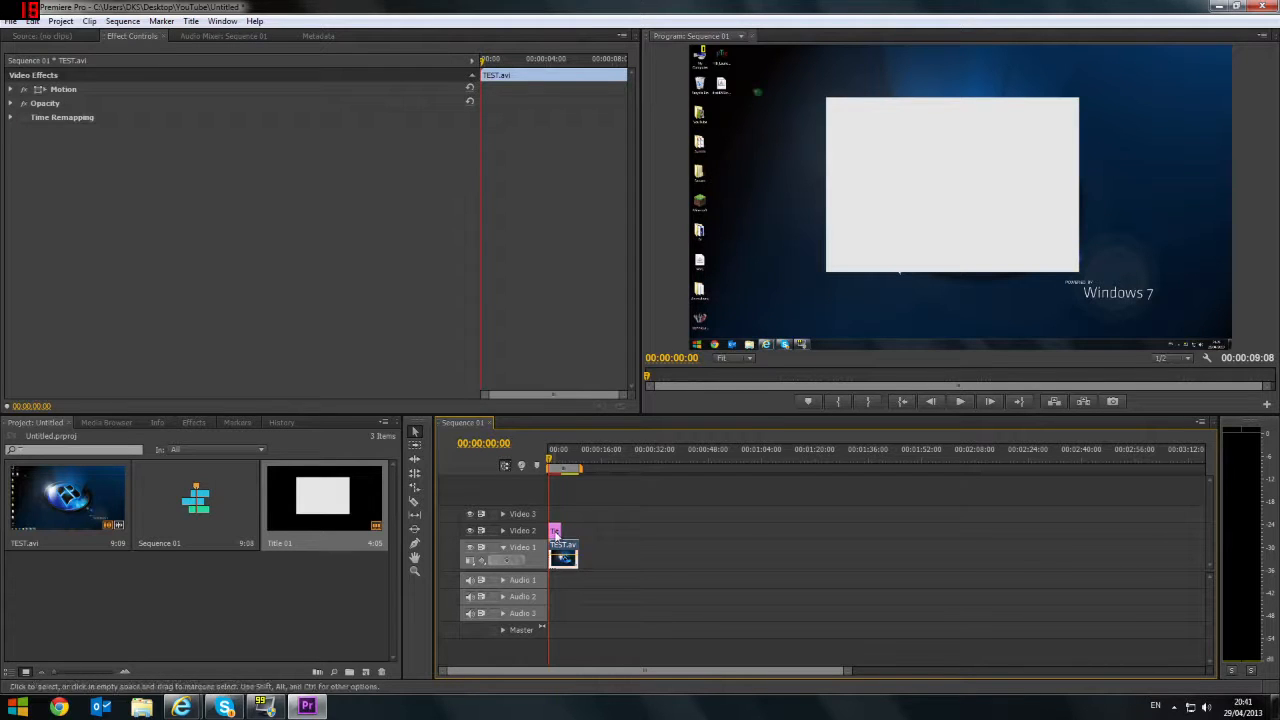
right_click(560, 532)
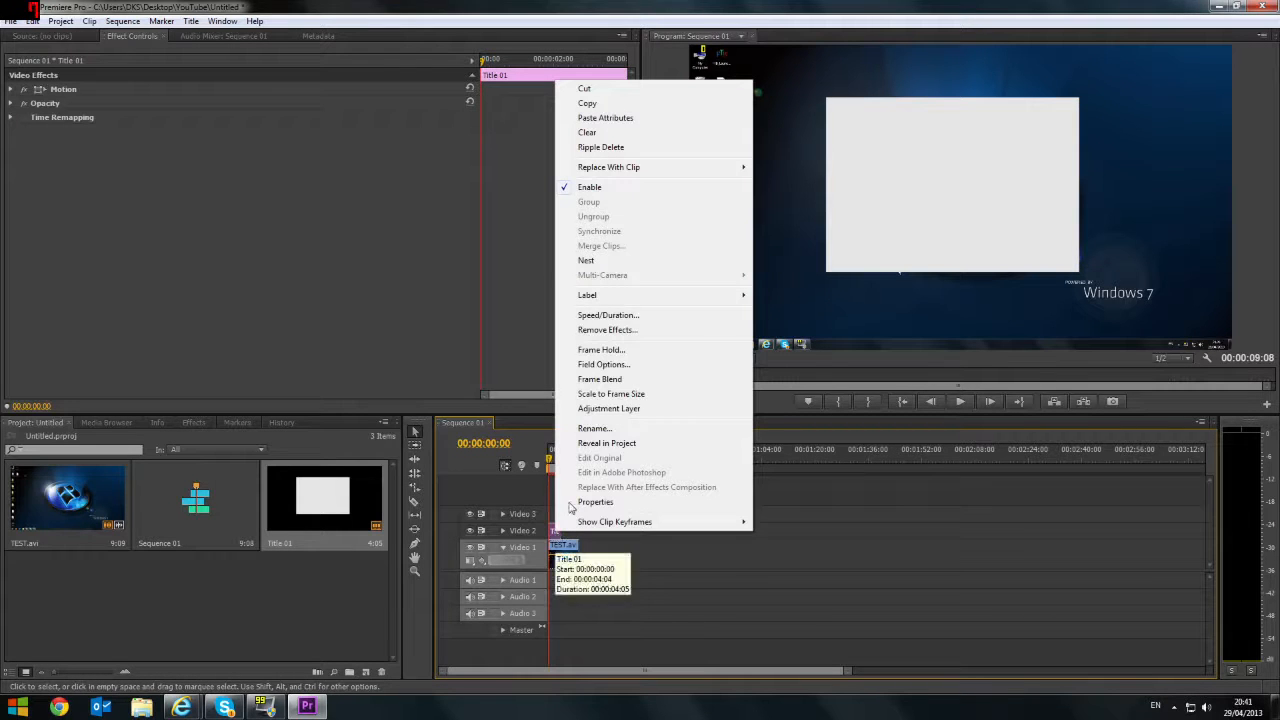
click(608, 316)
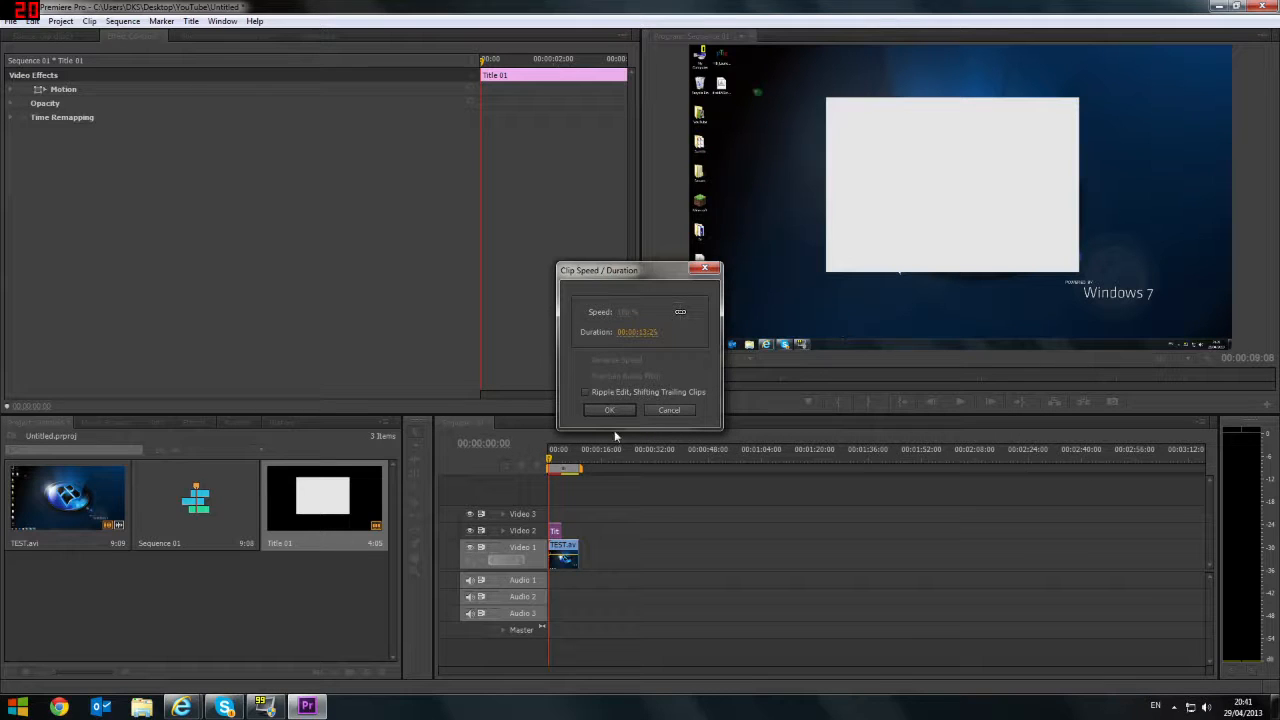
click(608, 410)
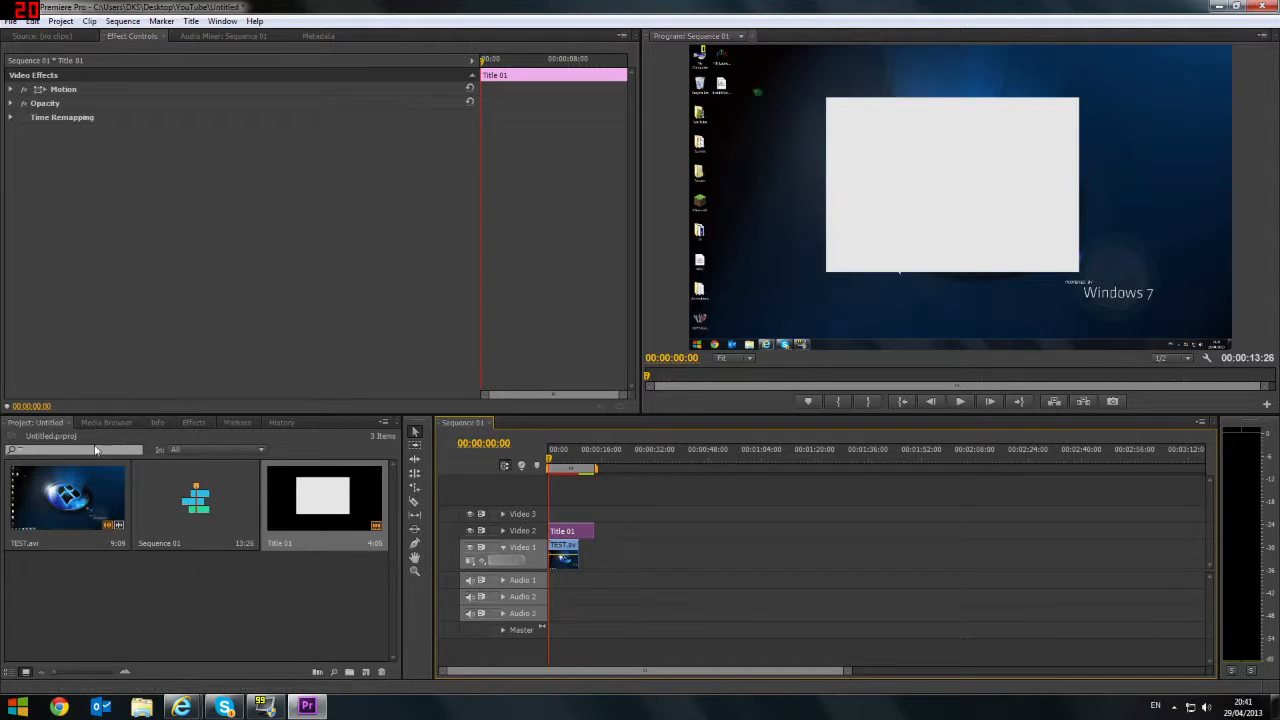
click(192, 422)
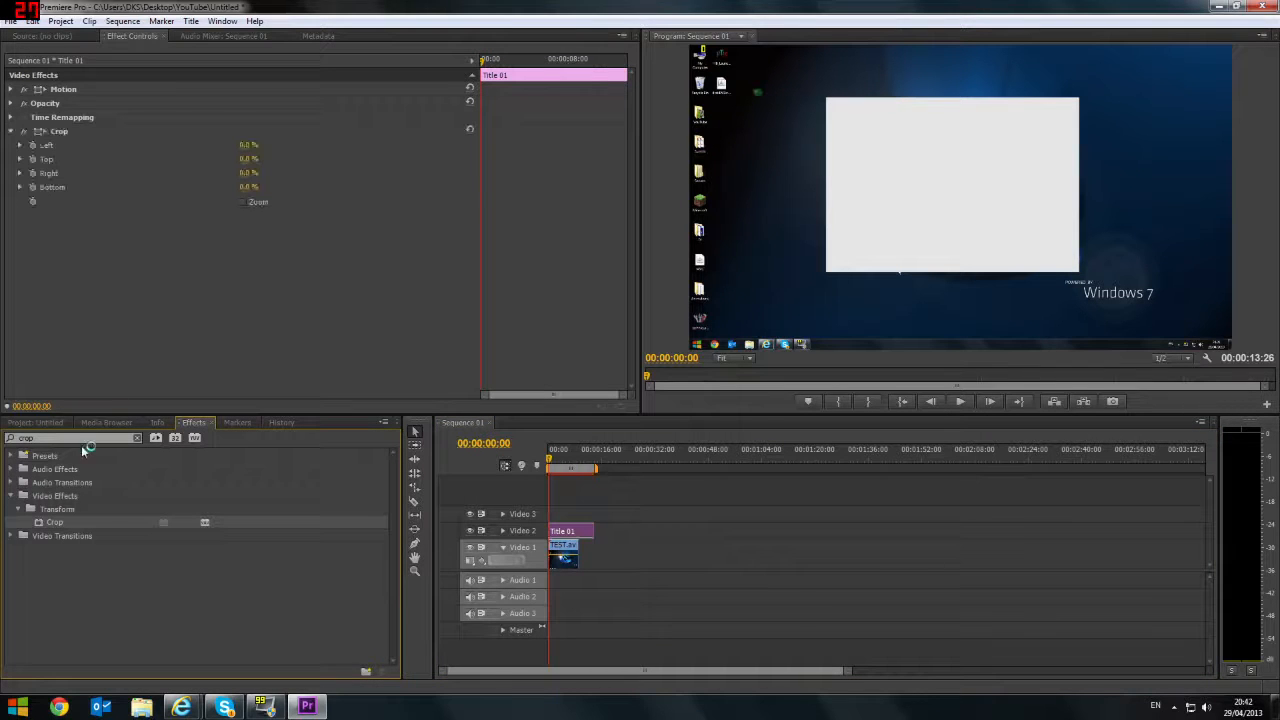
Step: Add Mosaic and Gaussian Blur effects to Title 01 and raise the blurriness
text(moa)
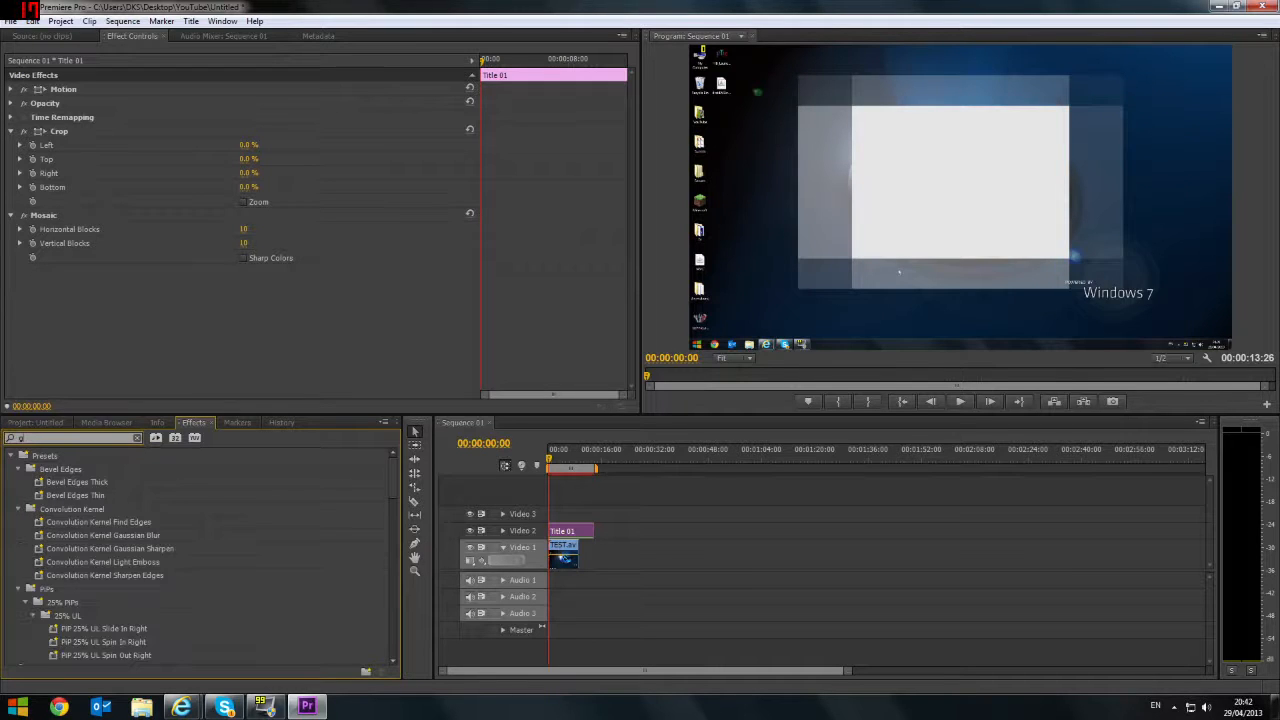
text(gauss)
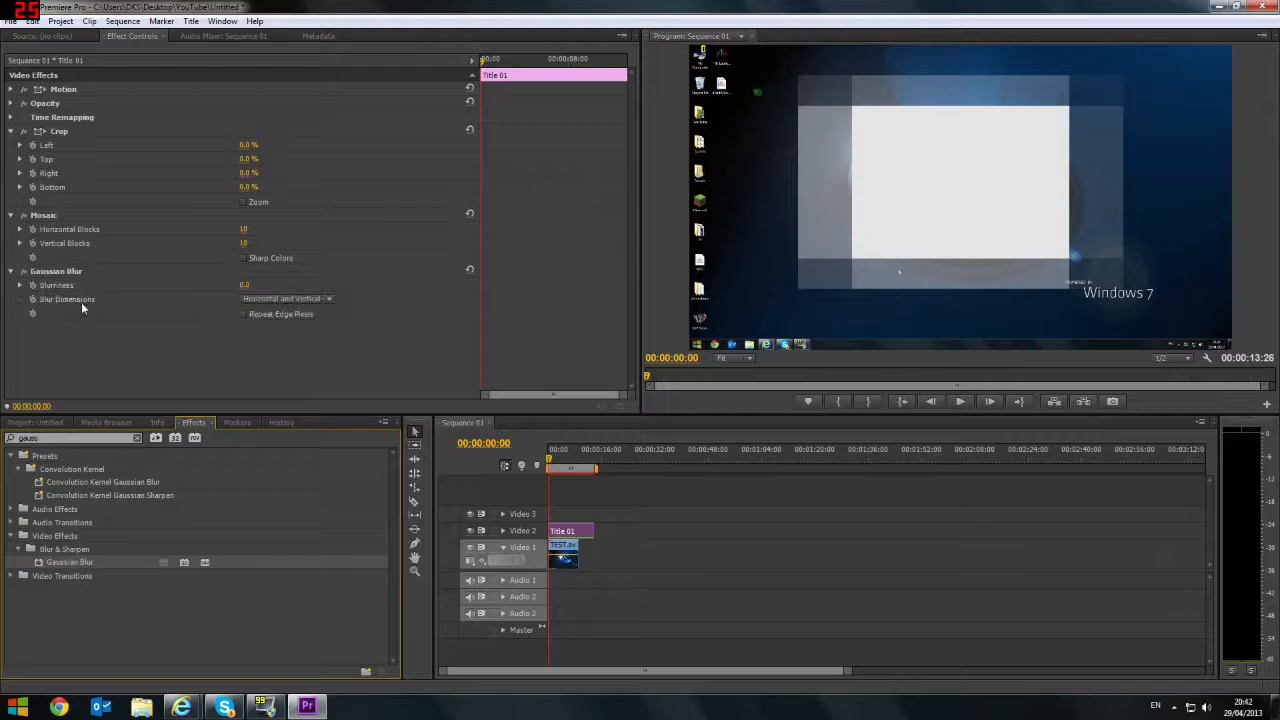
mouse_move(124, 144)
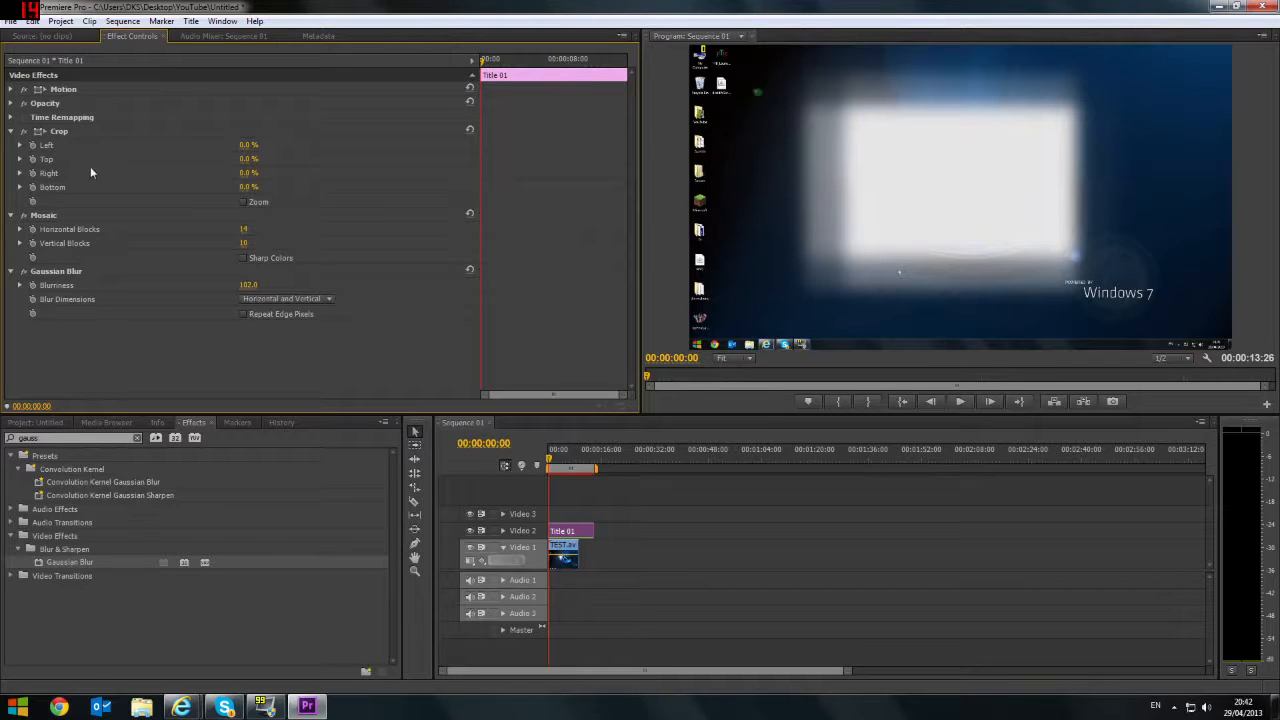
right_click(568, 530)
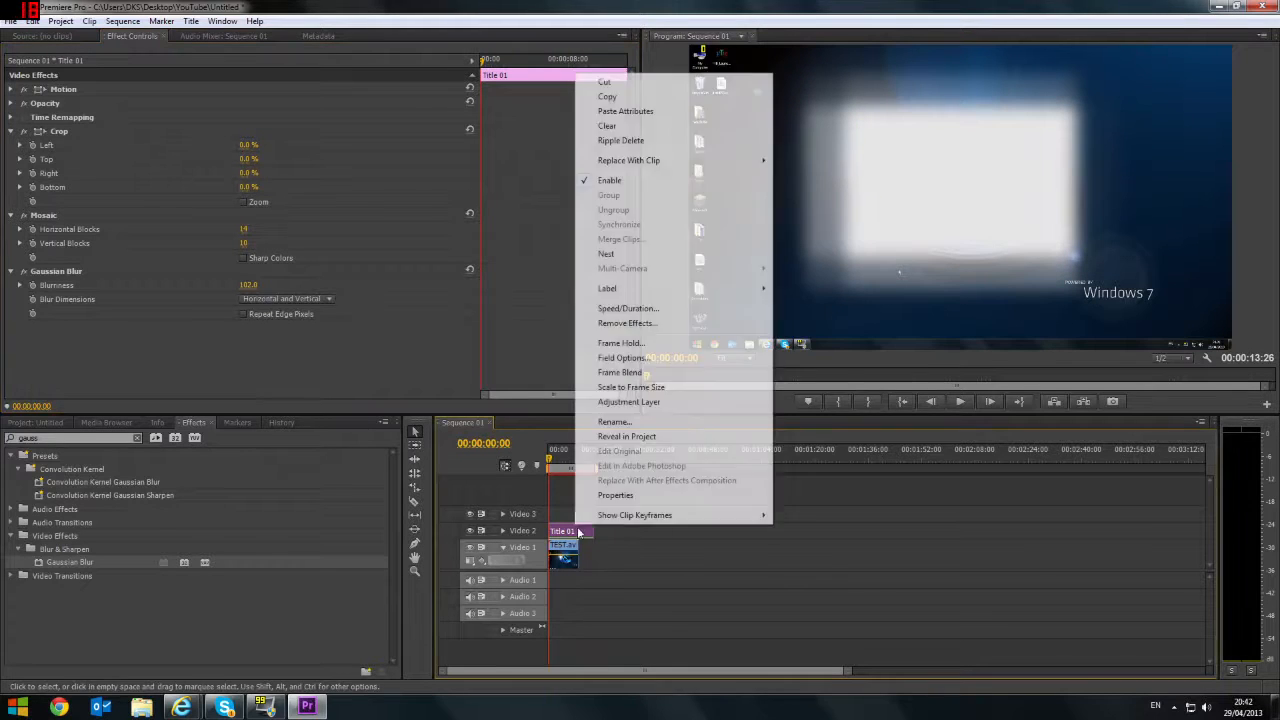
mouse_move(628, 436)
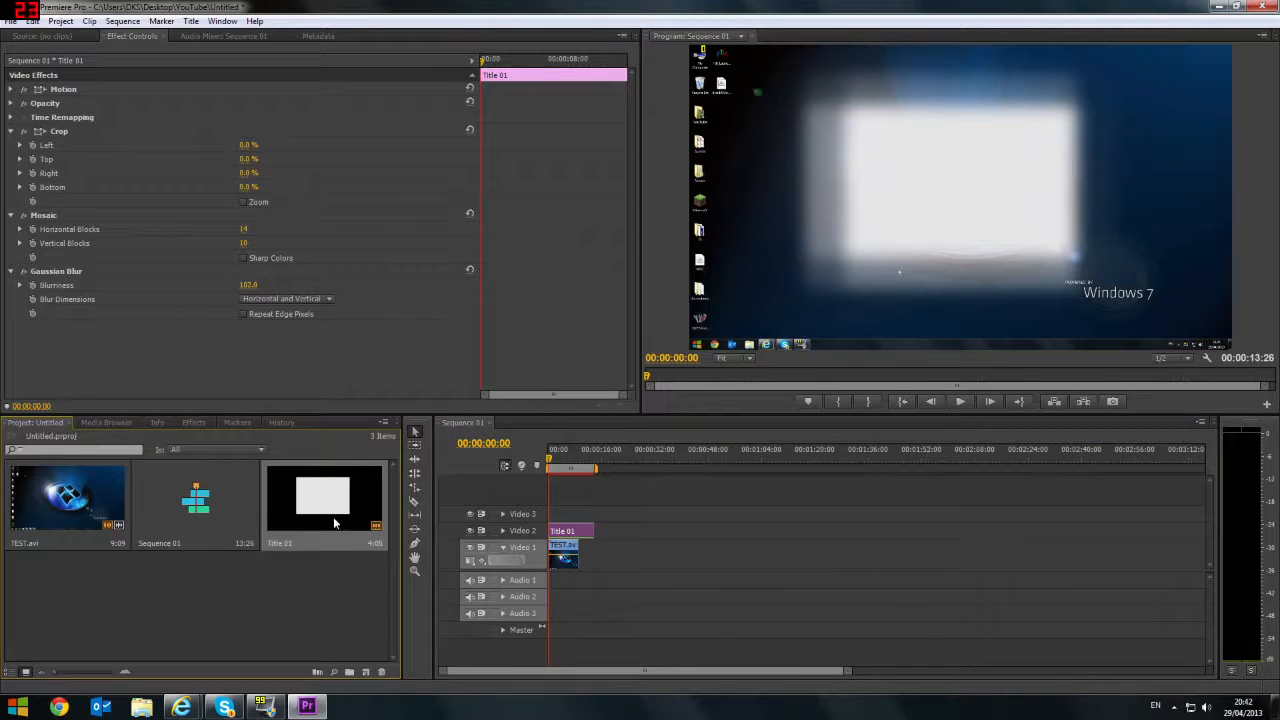
Step: Set the Title 01 rectangle's opacity near 0% in the Titler, then preview the sequence
right_click(334, 520)
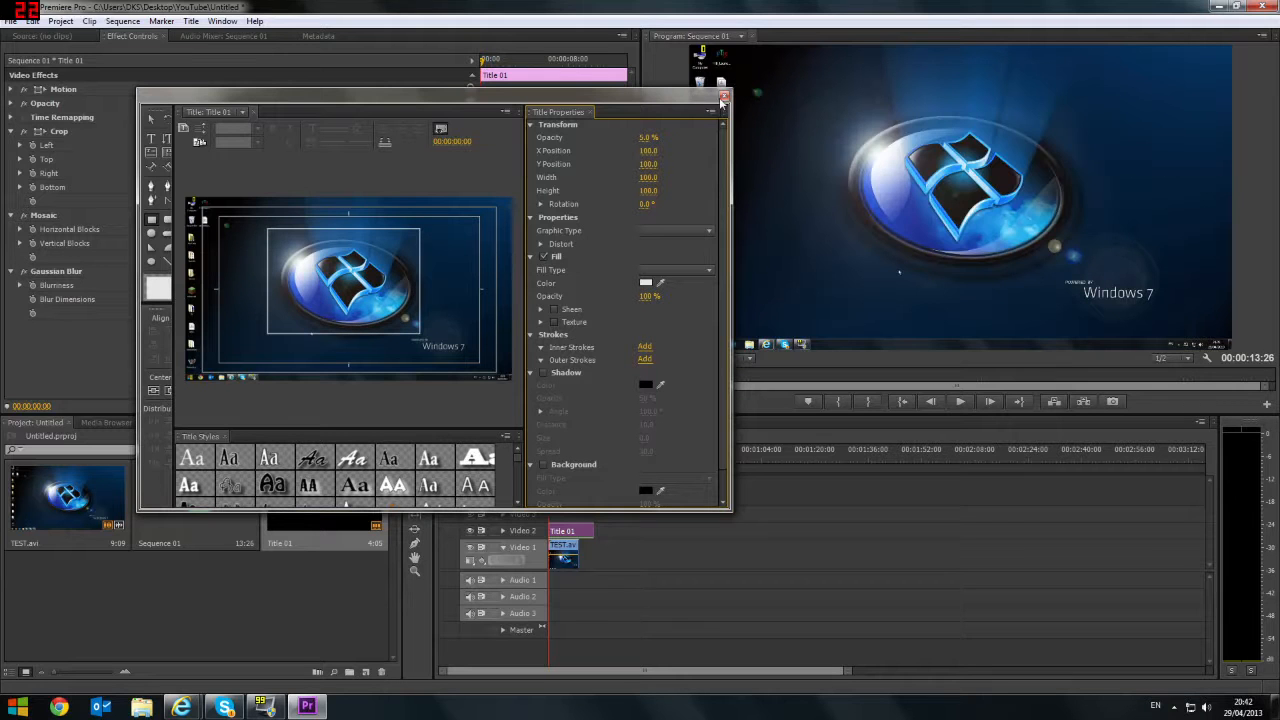
click(722, 94)
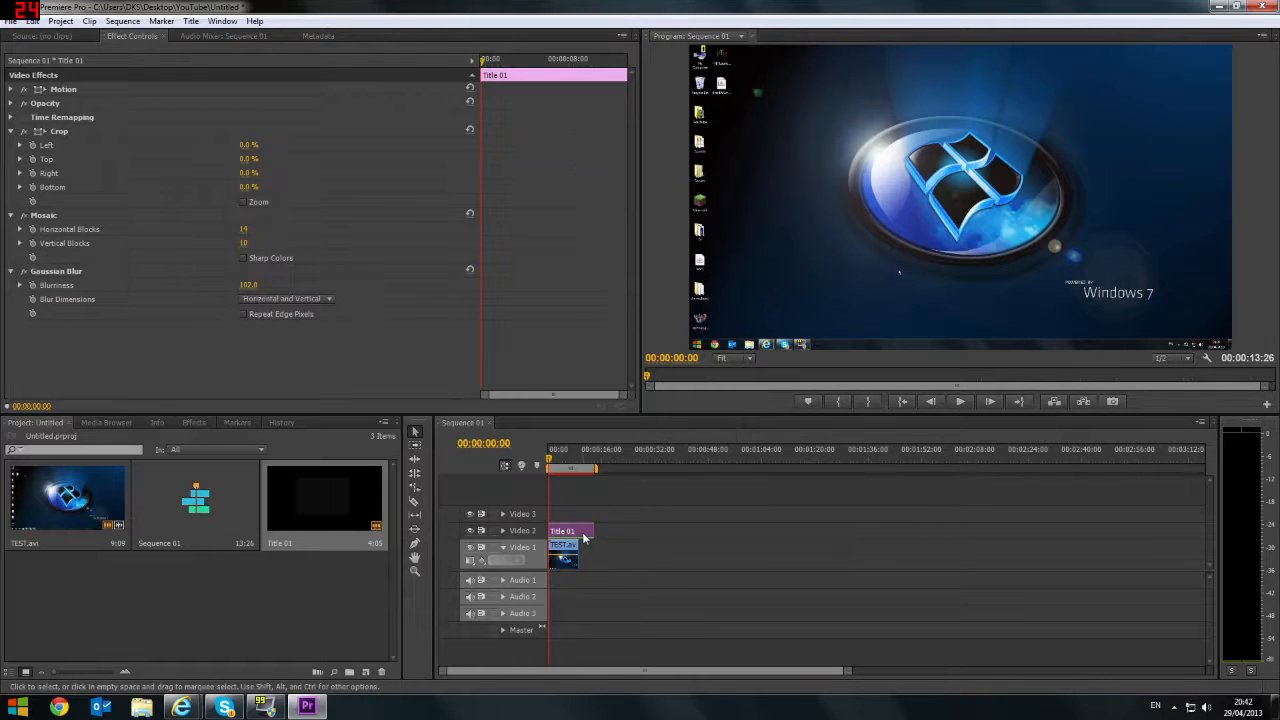
click(960, 400)
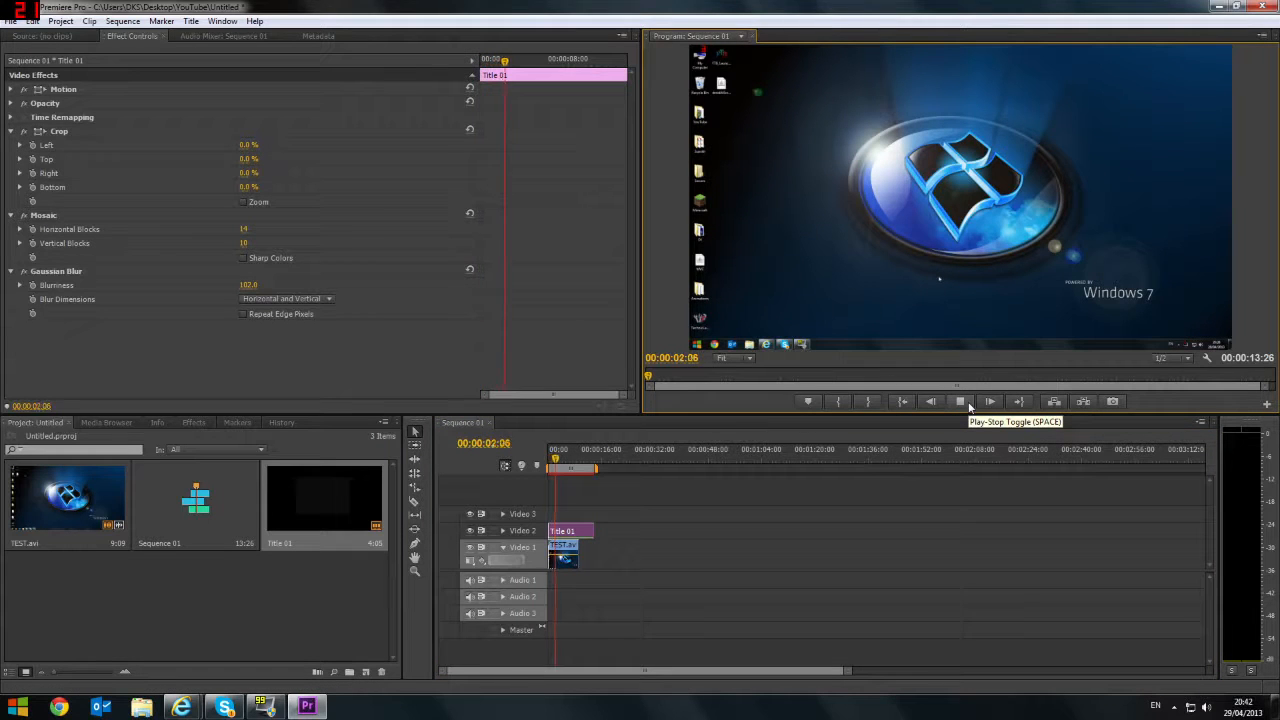
Step: Stop playback and raise Title 01's Gaussian blurriness for a softer haze over the desktop
click(960, 400)
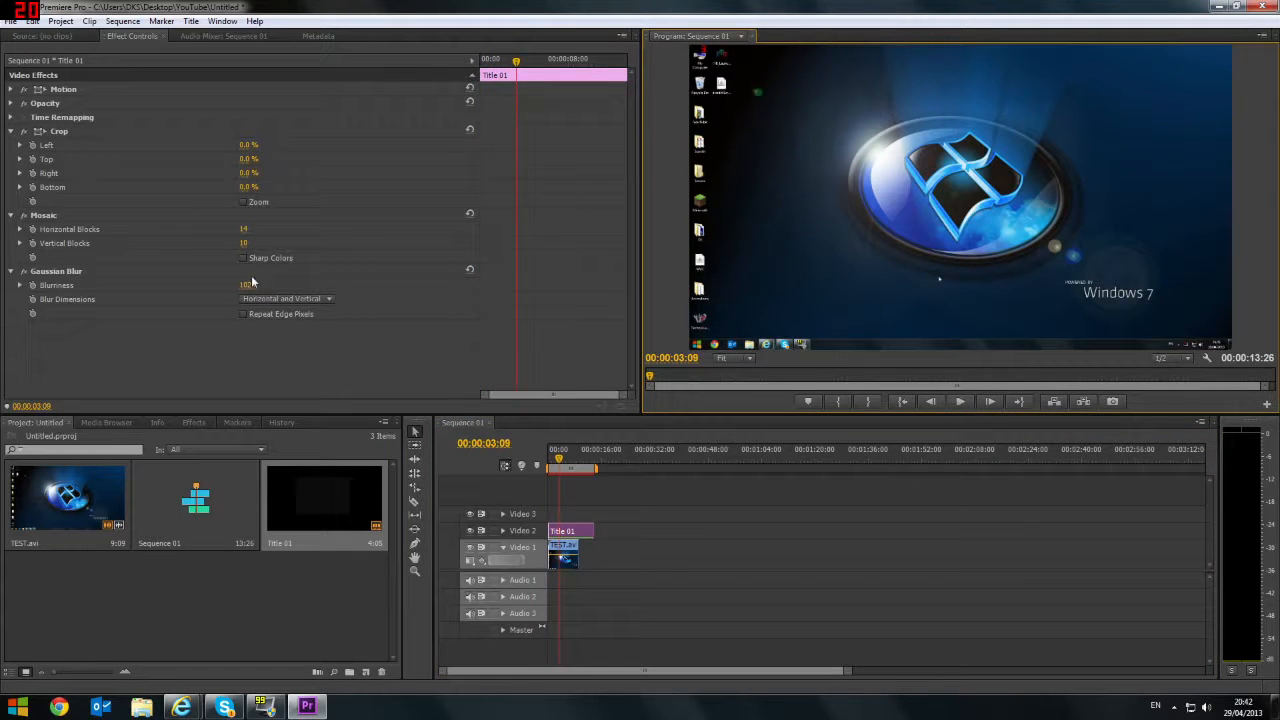
double_click(252, 284)
text(361)
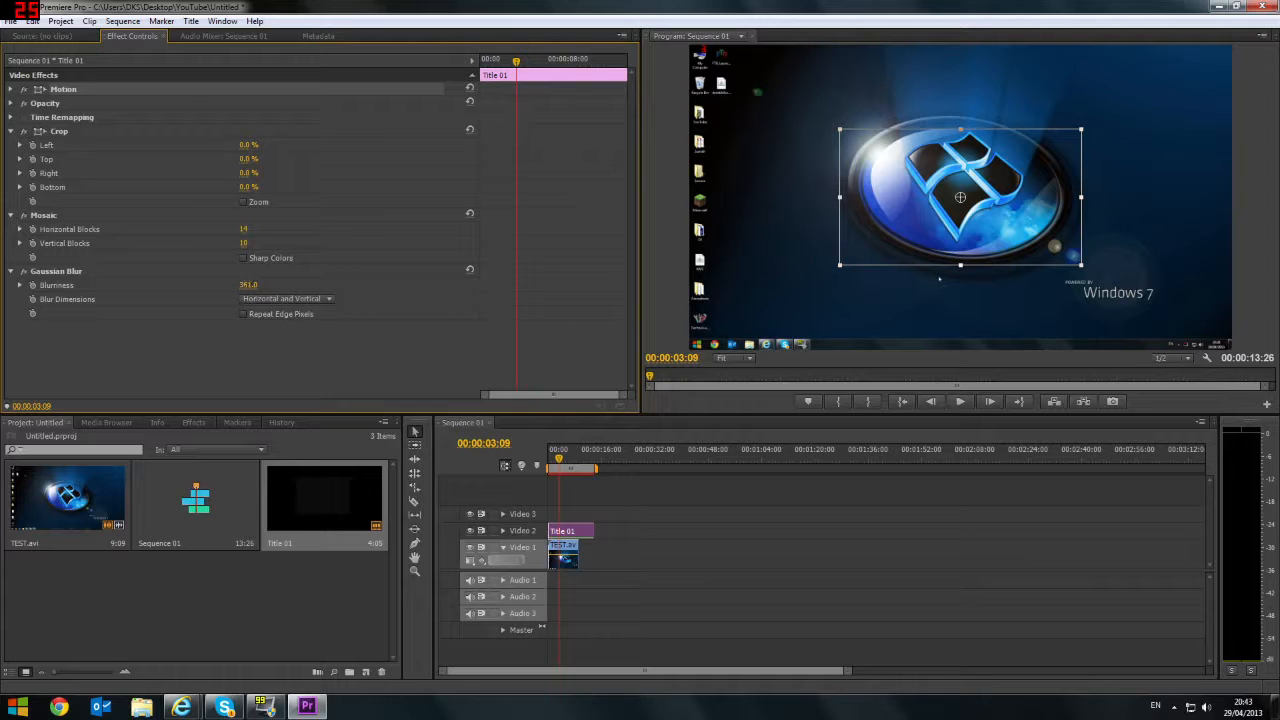
right_click(324, 500)
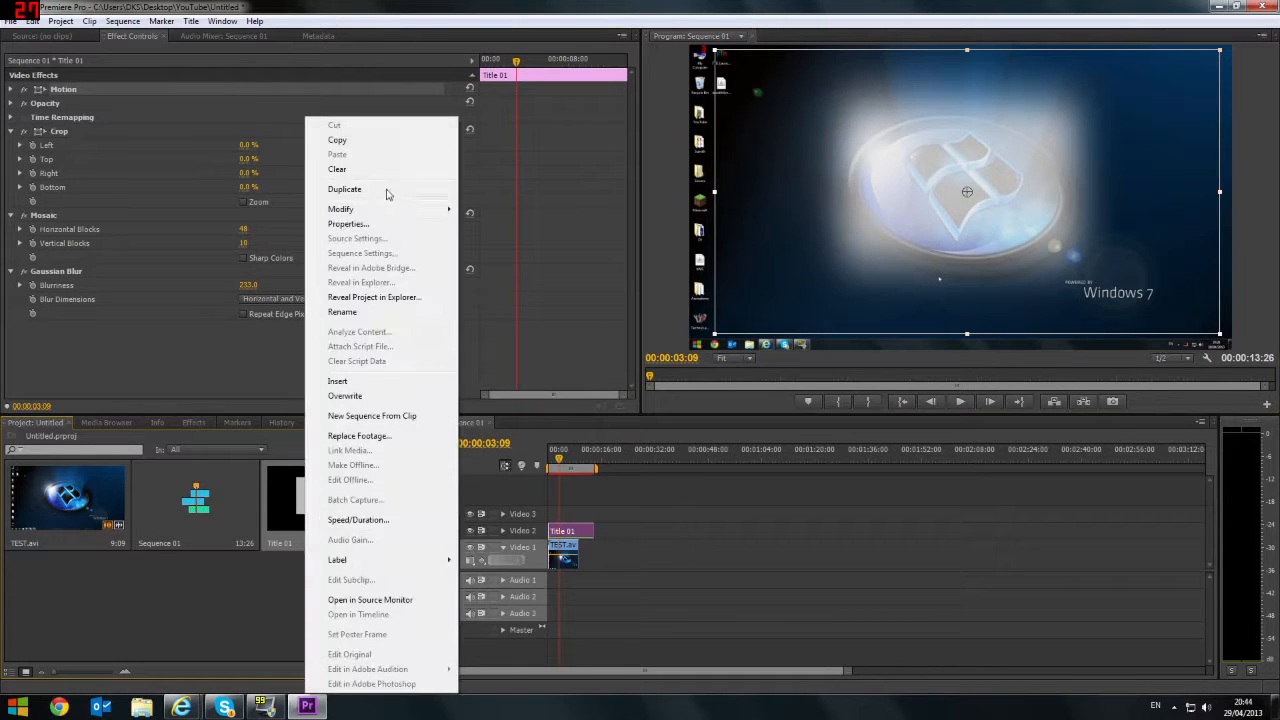
mouse_move(352, 480)
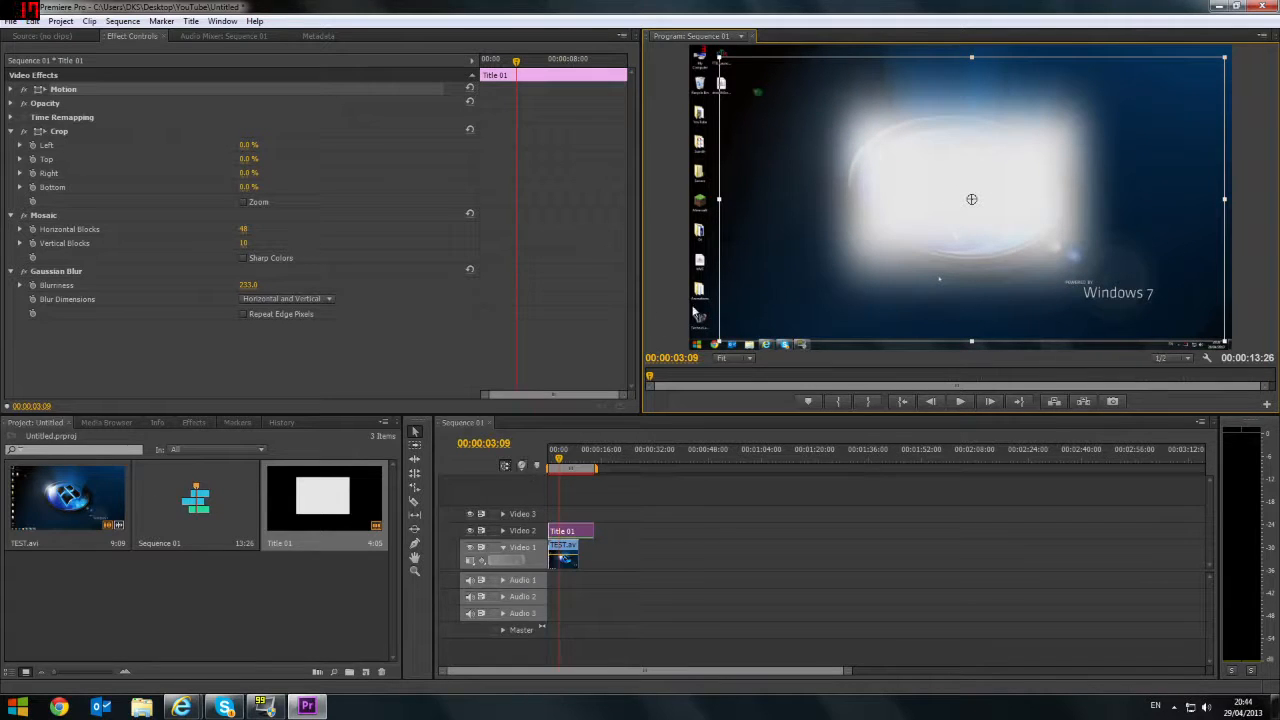
mouse_move(906, 100)
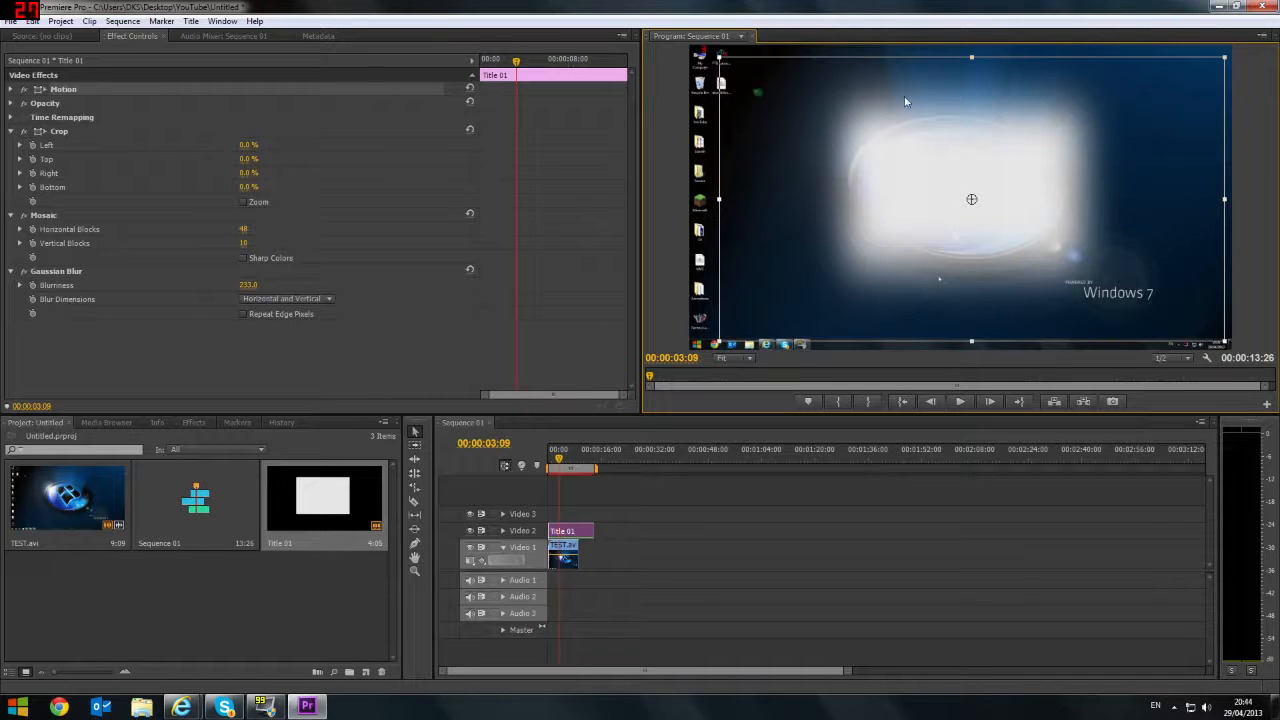